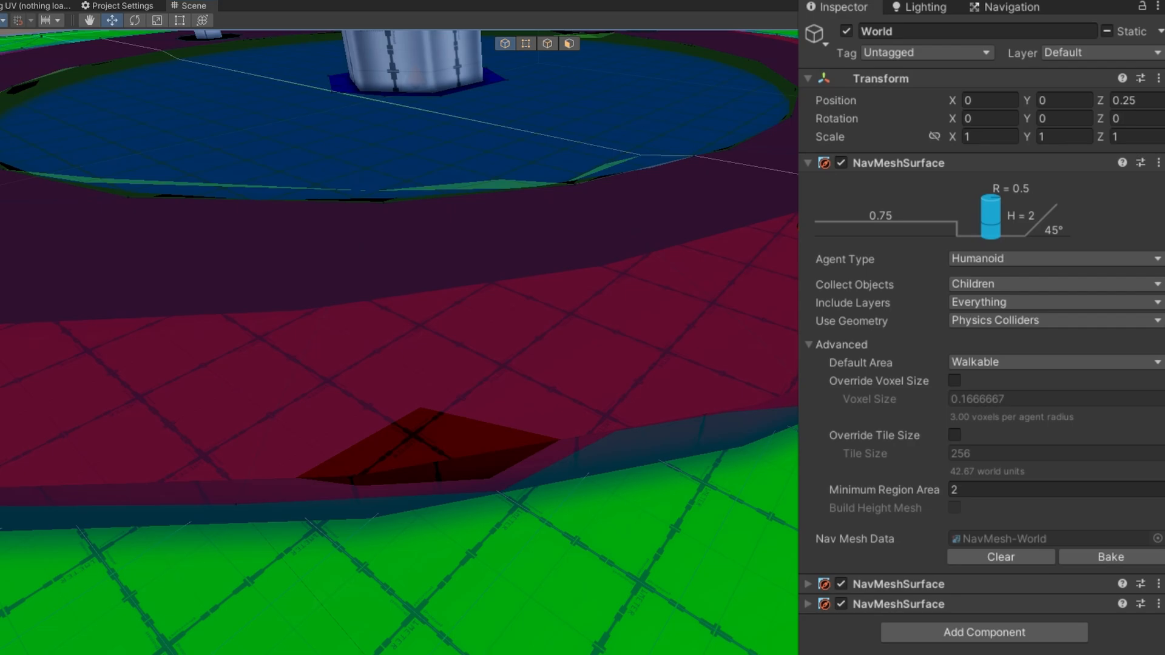
mouse_move(364, 368)
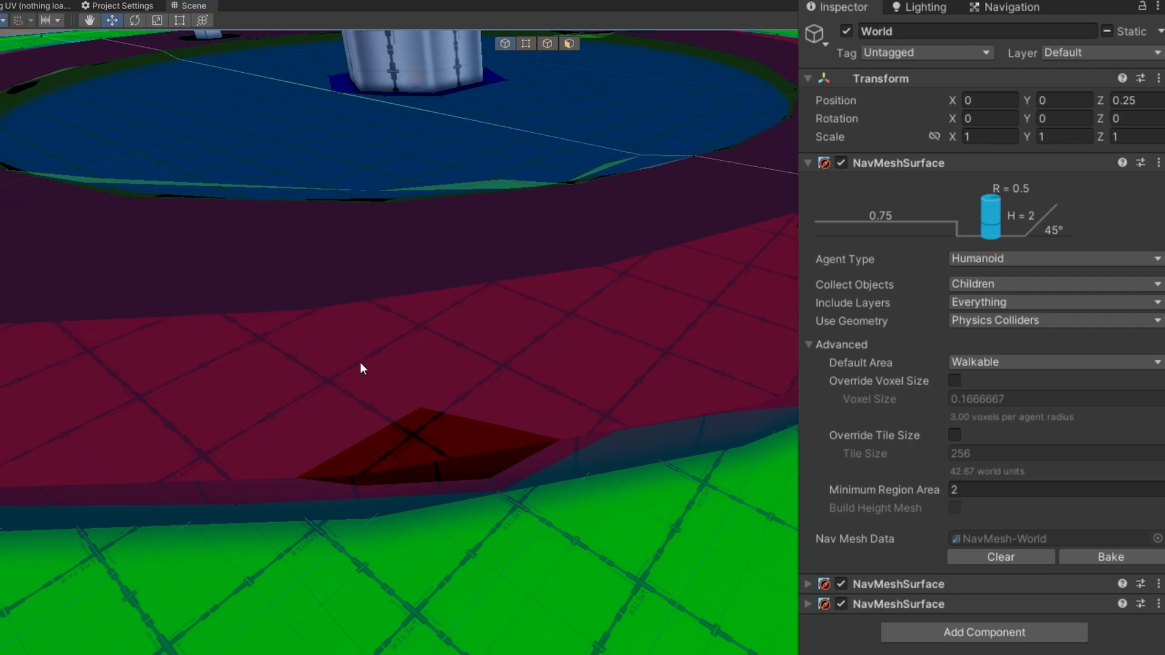
mouse_move(288, 189)
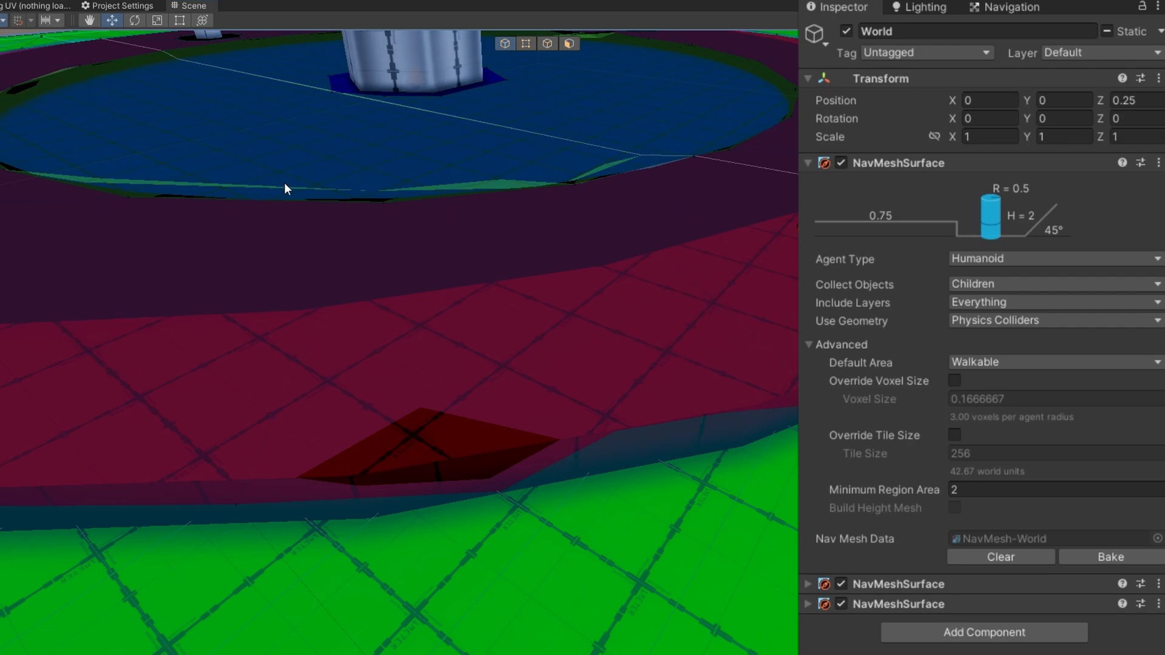
Step: Open the Navigation window and switch to its object filter view
click(1010, 8)
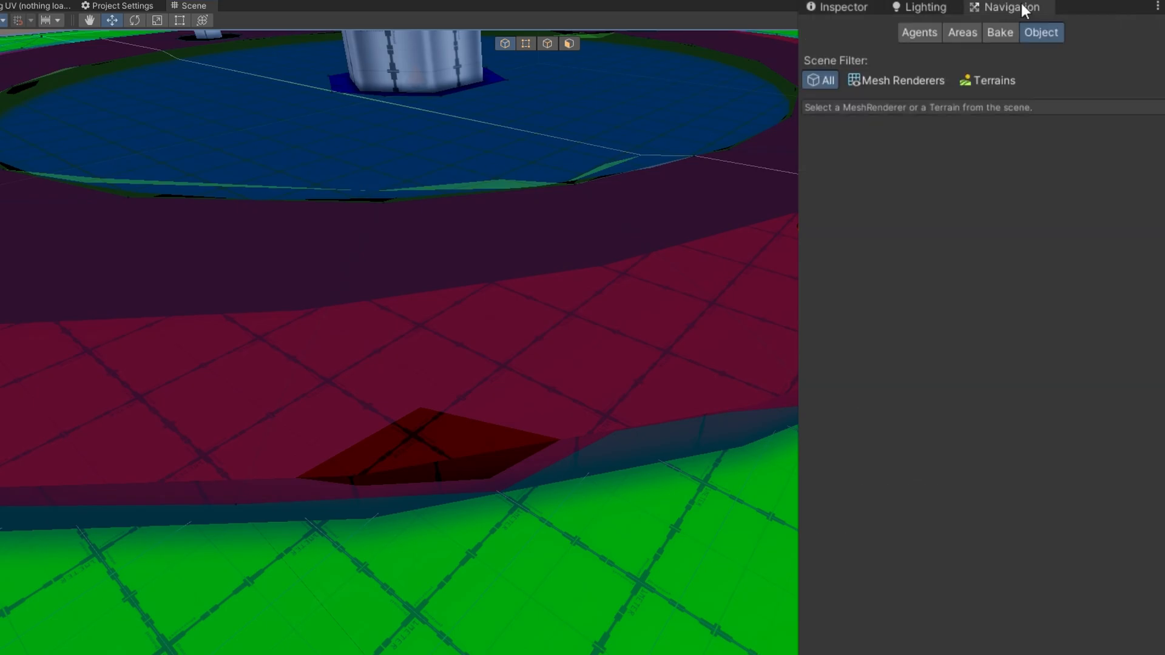
click(961, 32)
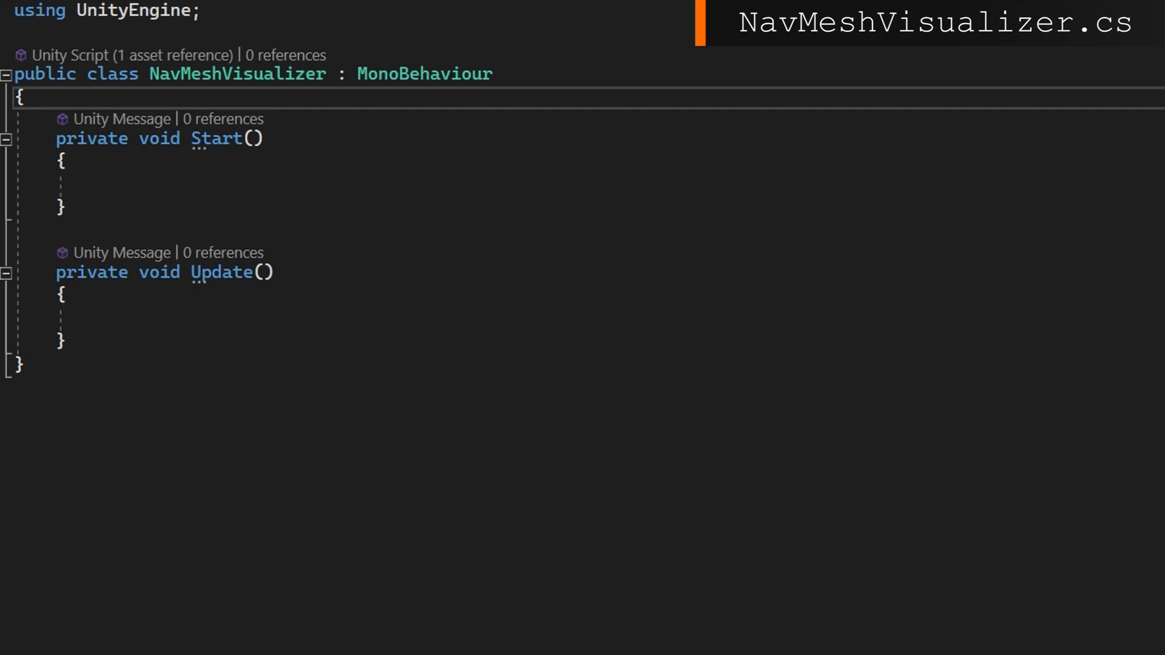
Step: Declare ShowVisualization, VisualizationMaterial and GeneratedMeshOffset (0, 0.05, 0), then create the filter and mesh in Start
text(public b)
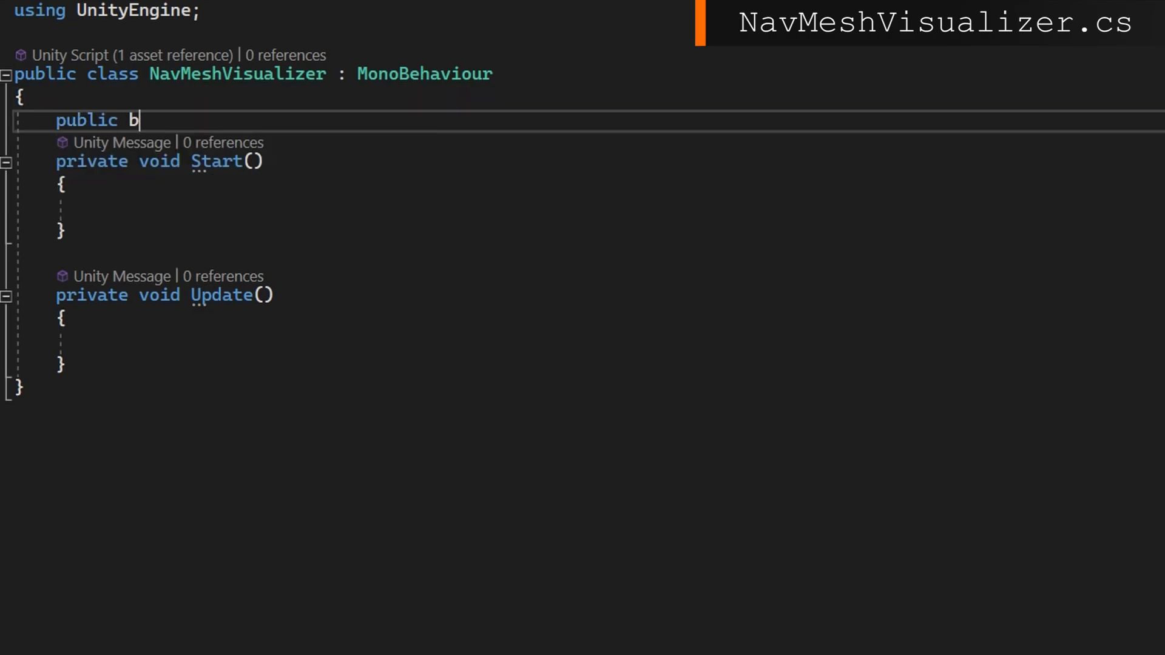
text(ool ShowVisualization = true;)
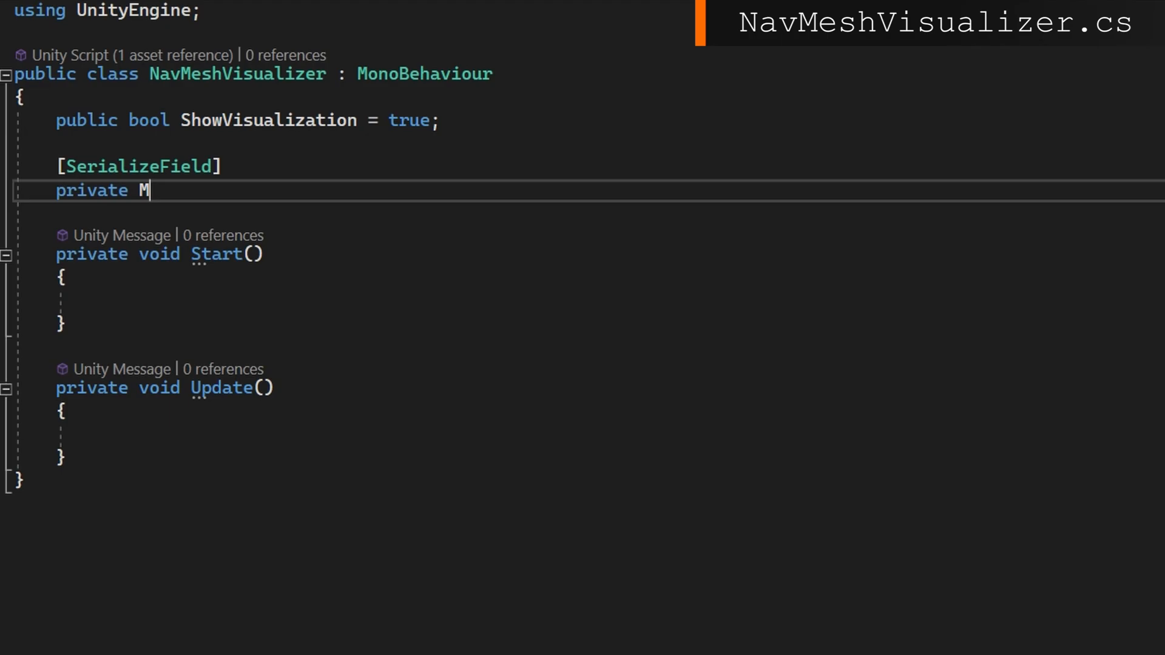
text(aterial Visualizati)
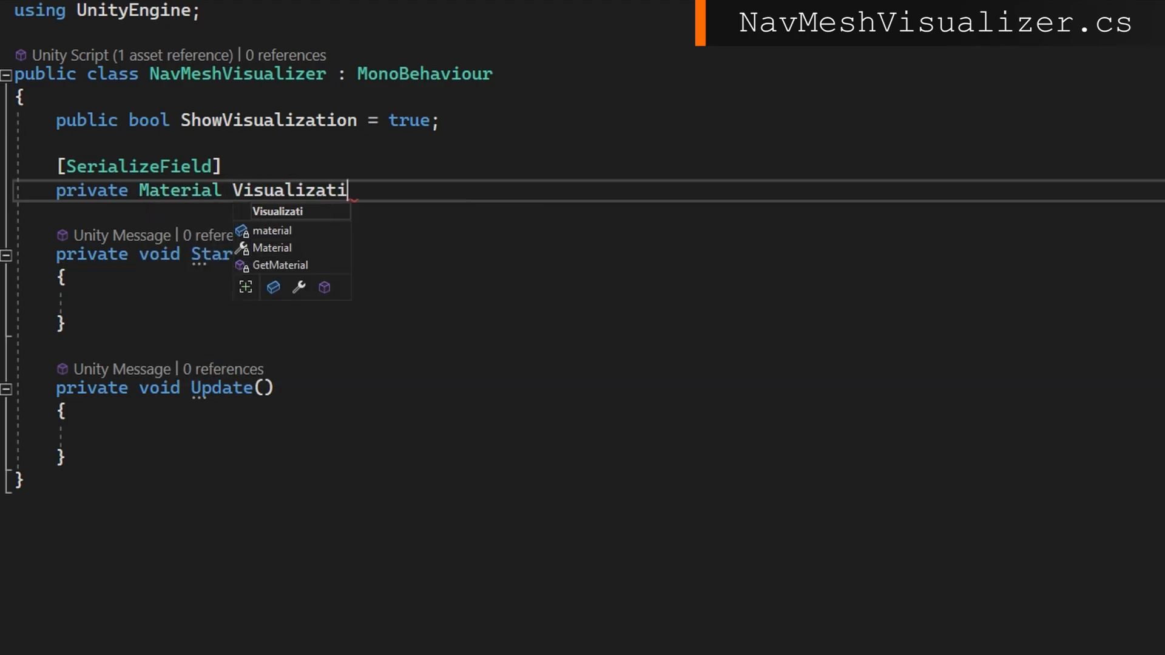
text(onMaterial;)
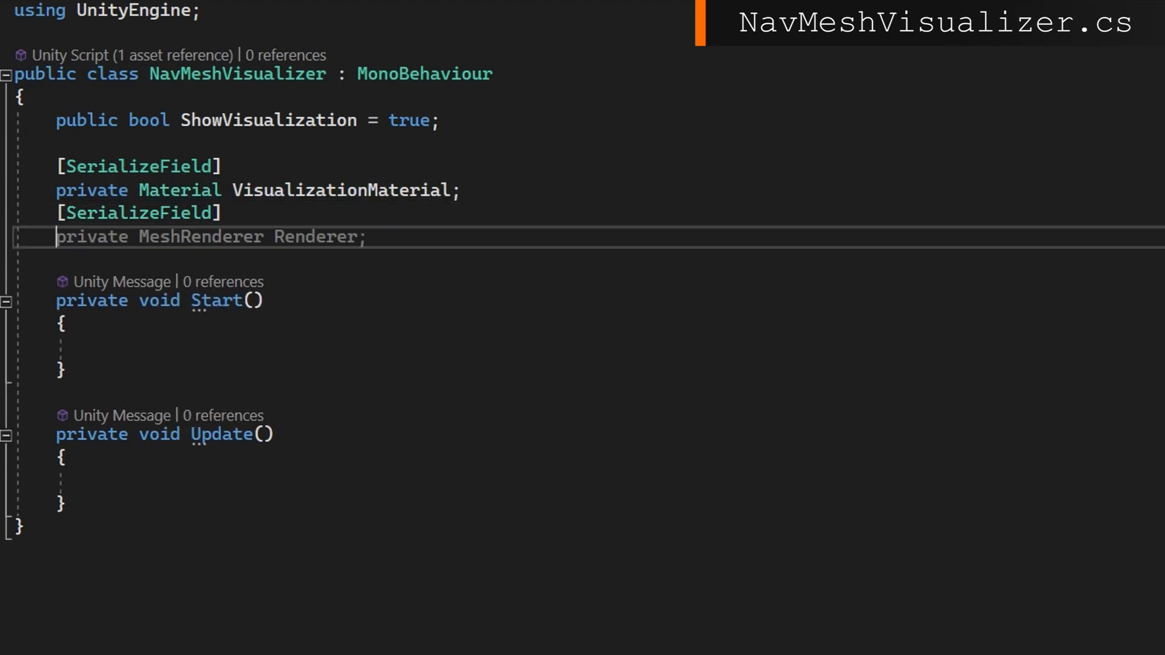
text(Vector3 Gene)
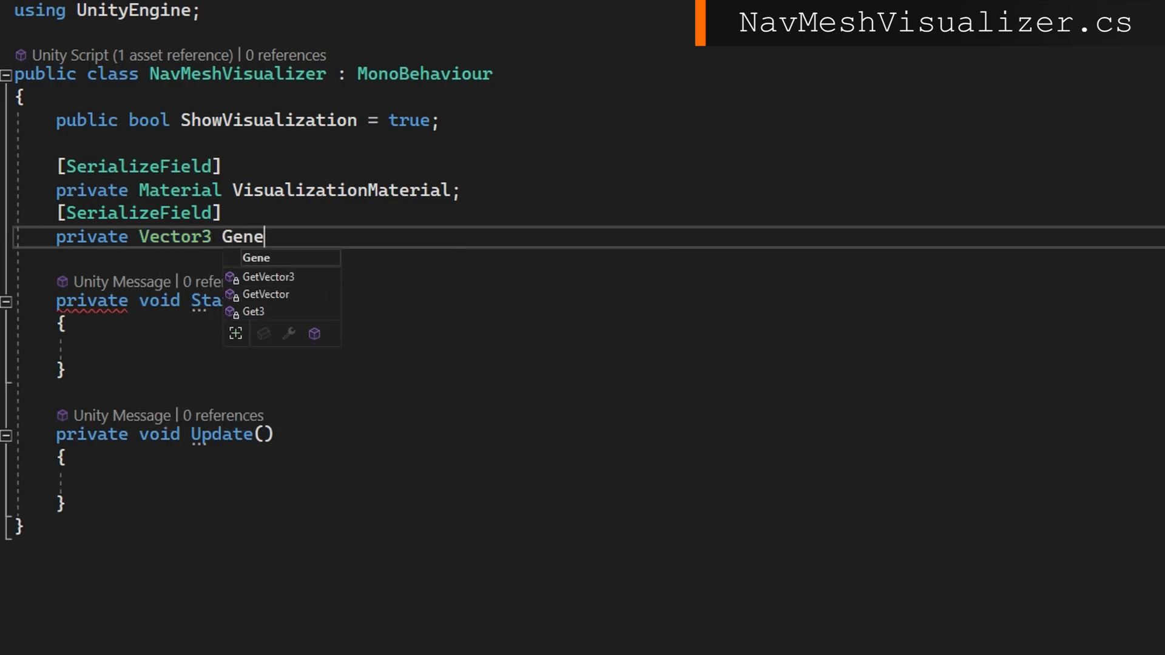
text(ratedMeshOffset = new(0)
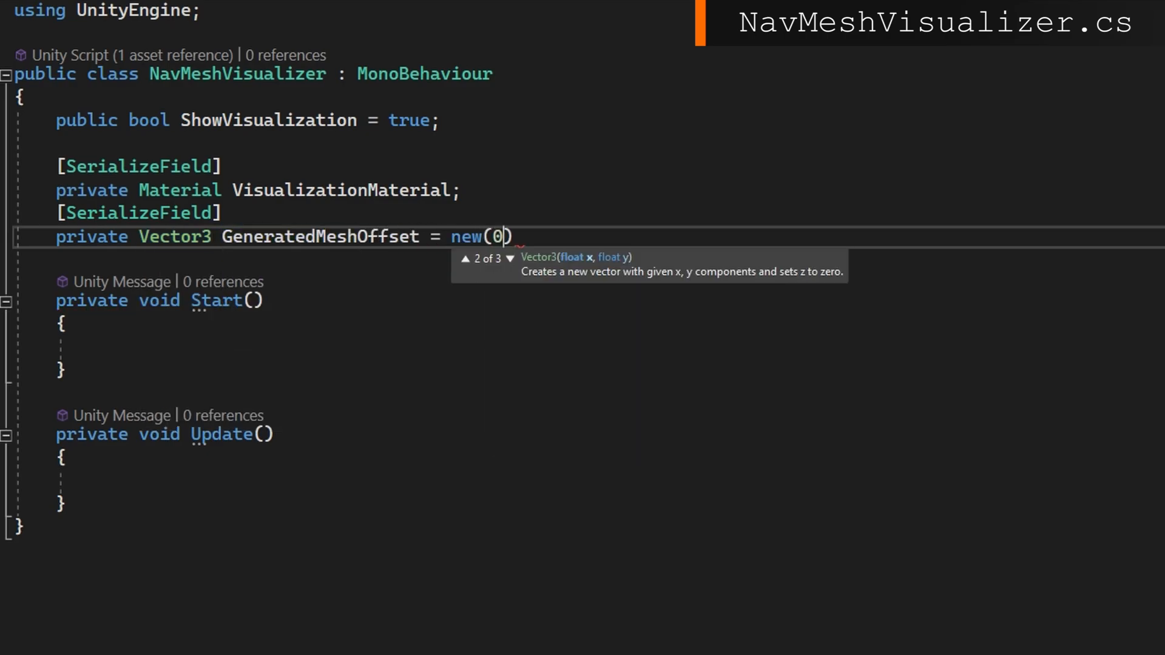
text(, 0.05f, 0);)
click(610, 345)
text(MeshRenderer renderer = MeshVisualization.AddComponent<MeshRenderer>)
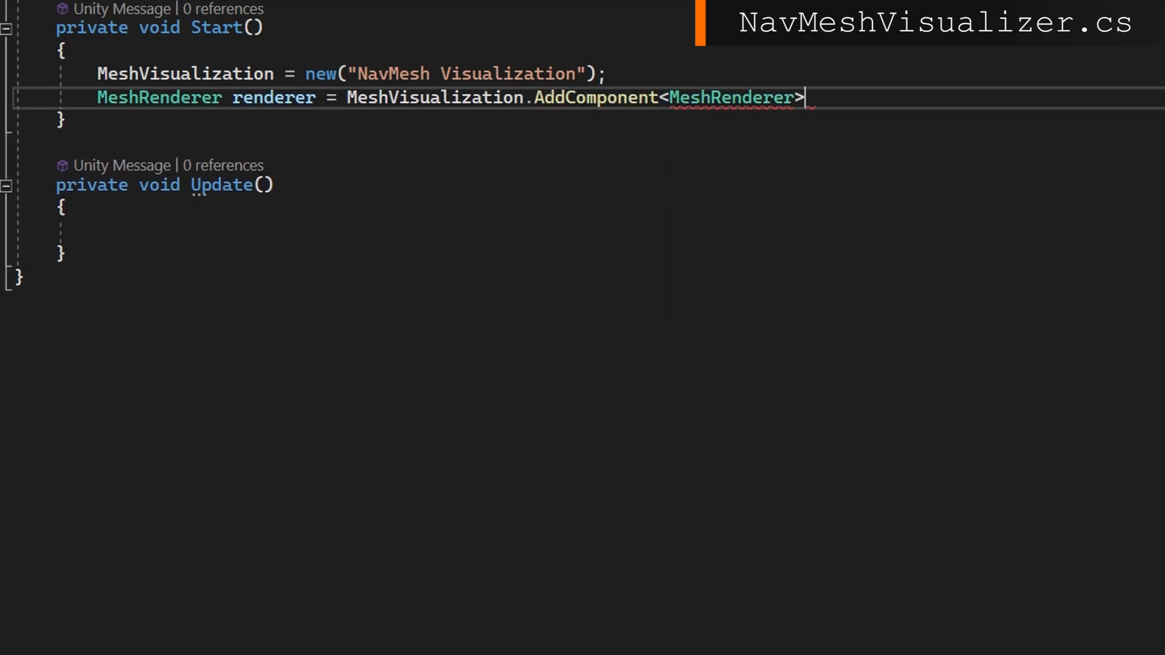
text(MeshFilter filter = MeshVisualization.AddComponent<MeshFilter>()
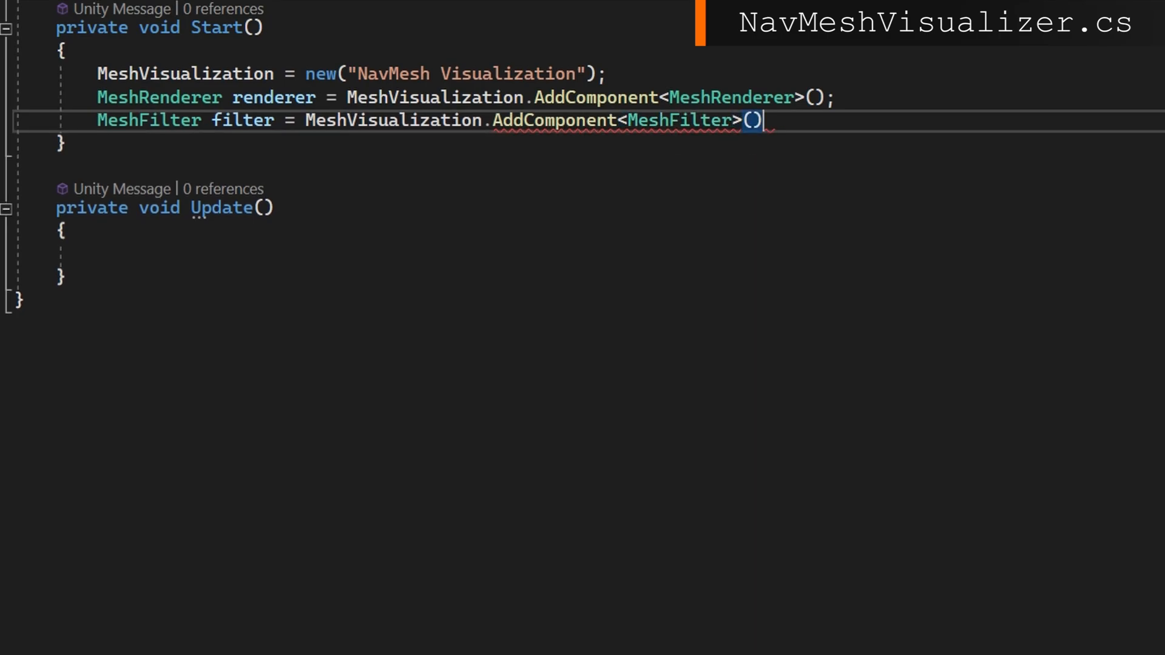
text(Mesh navMesh = new Mesh();)
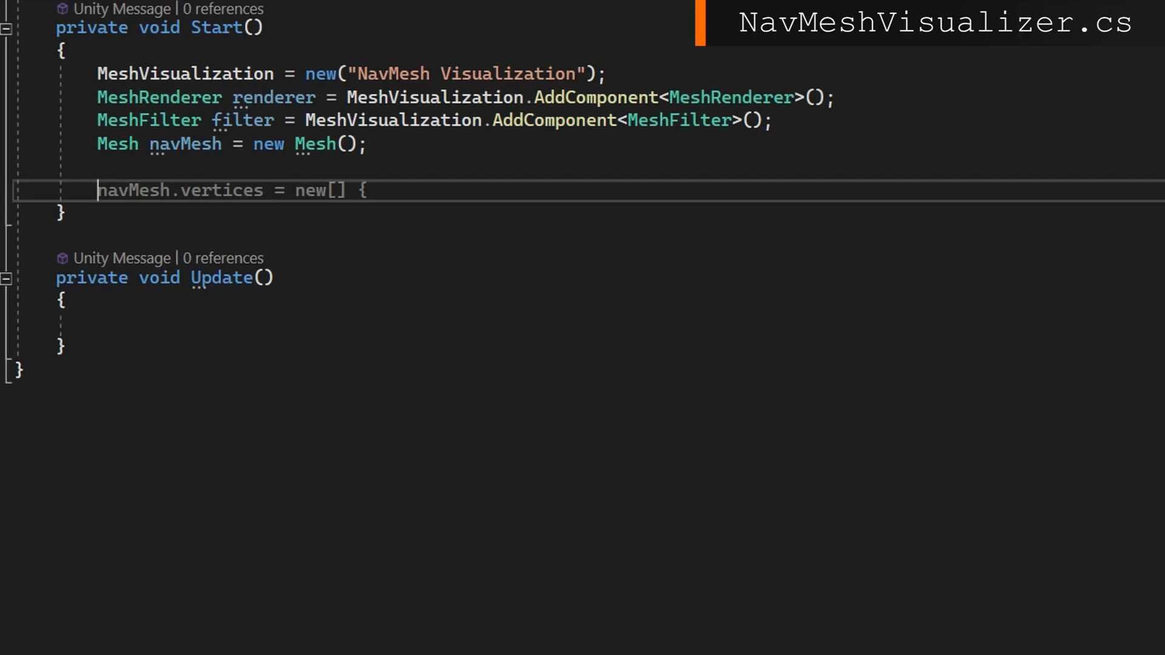
Step: Fill the mesh with CalculateTriangulation vertices and indices
text(NavMeshTriangulation triangulation = NavMesh)
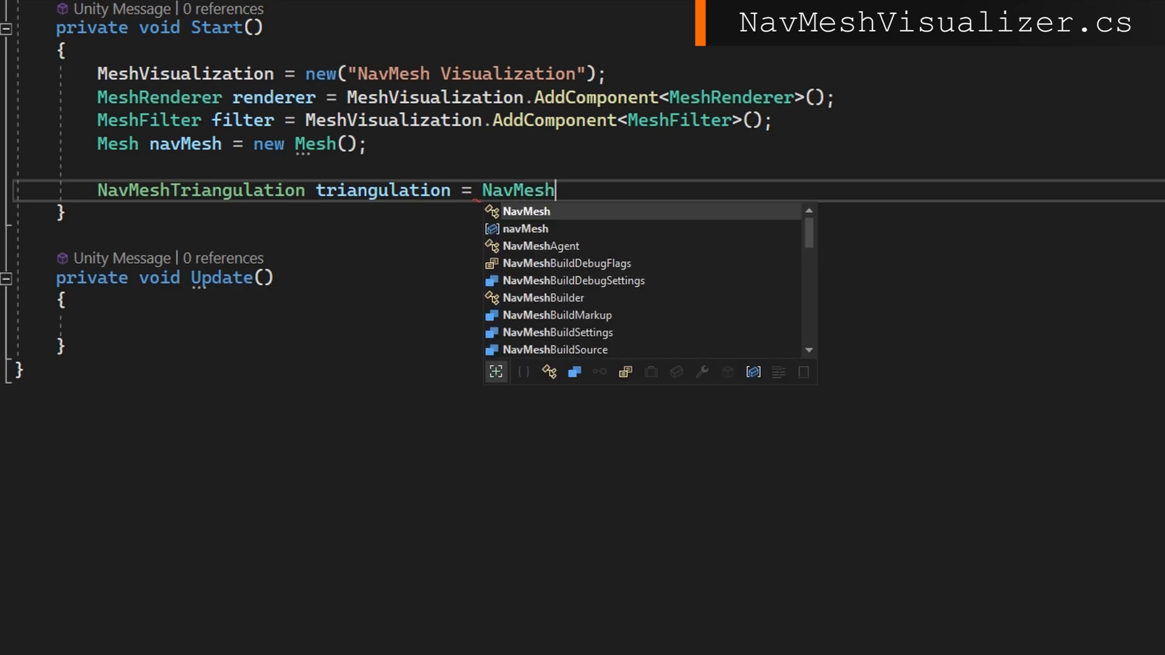
text(.CalculateTriangulation();)
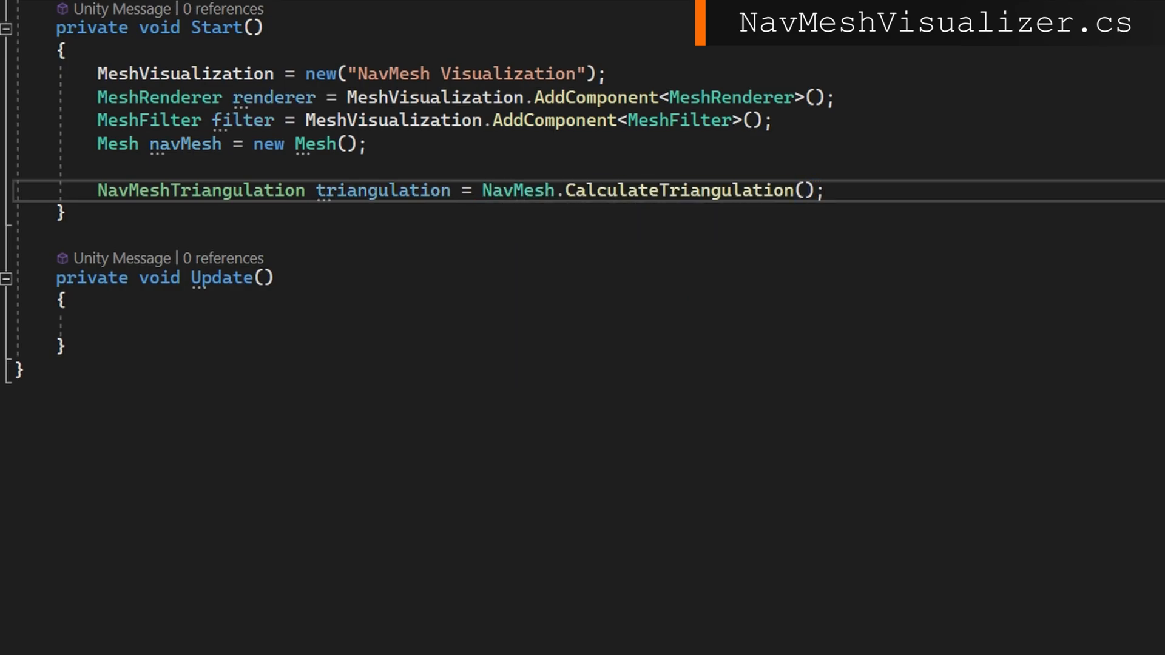
text(navMesh.SetVertices()
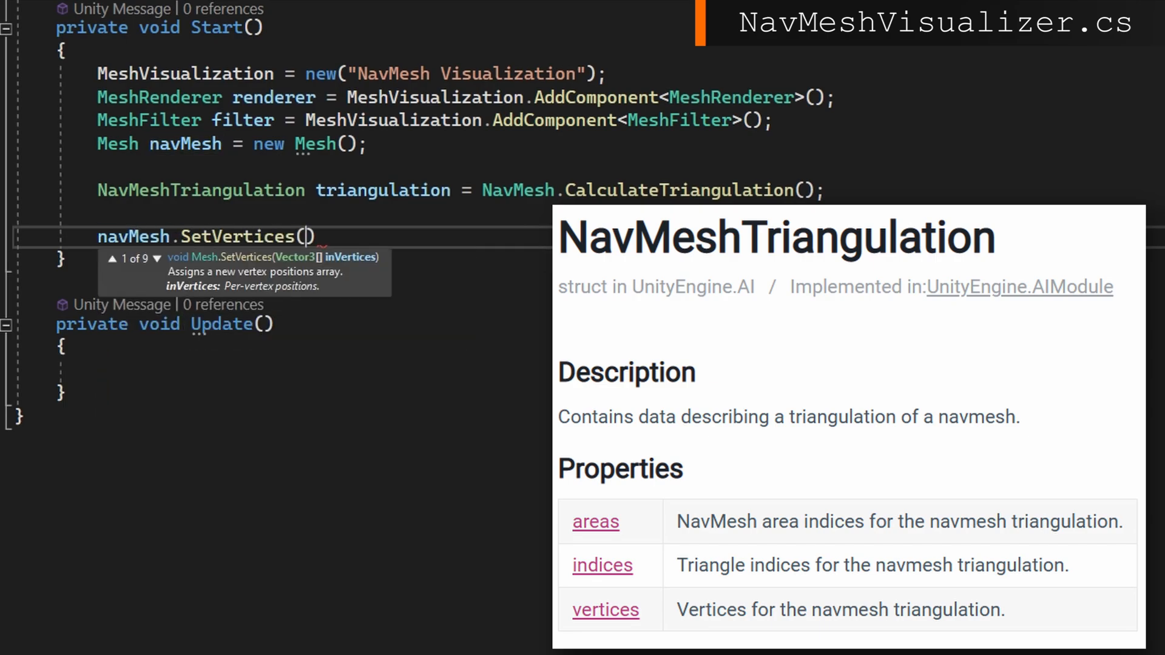
text(triangulation.vertices)
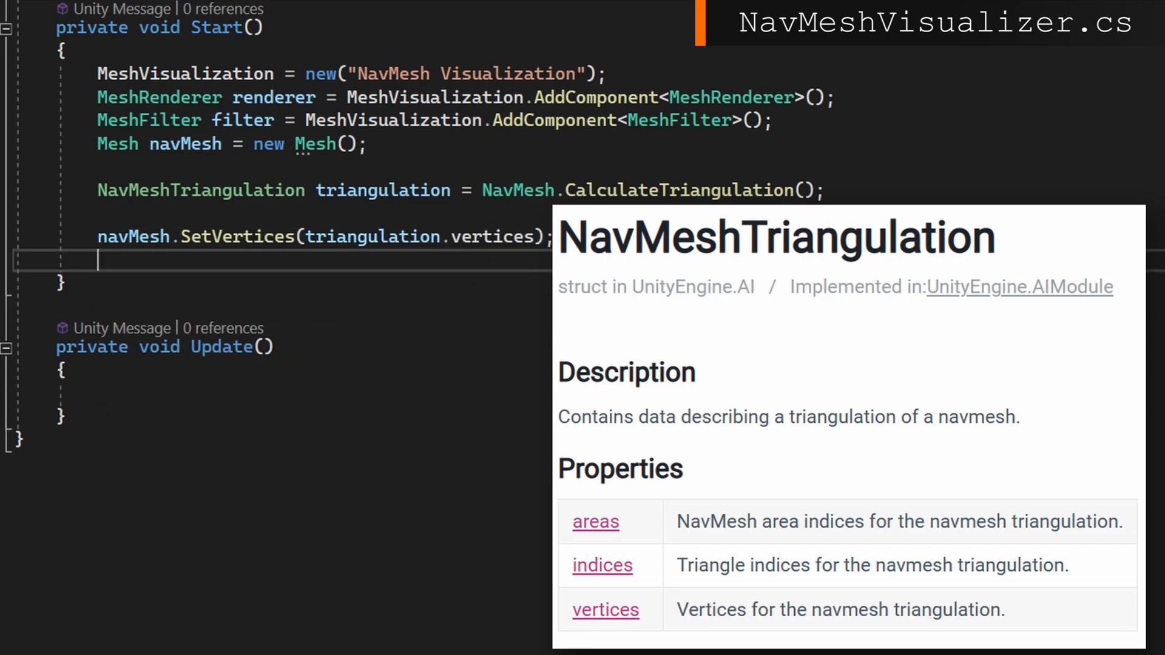
text(navMesh.SetIndices)
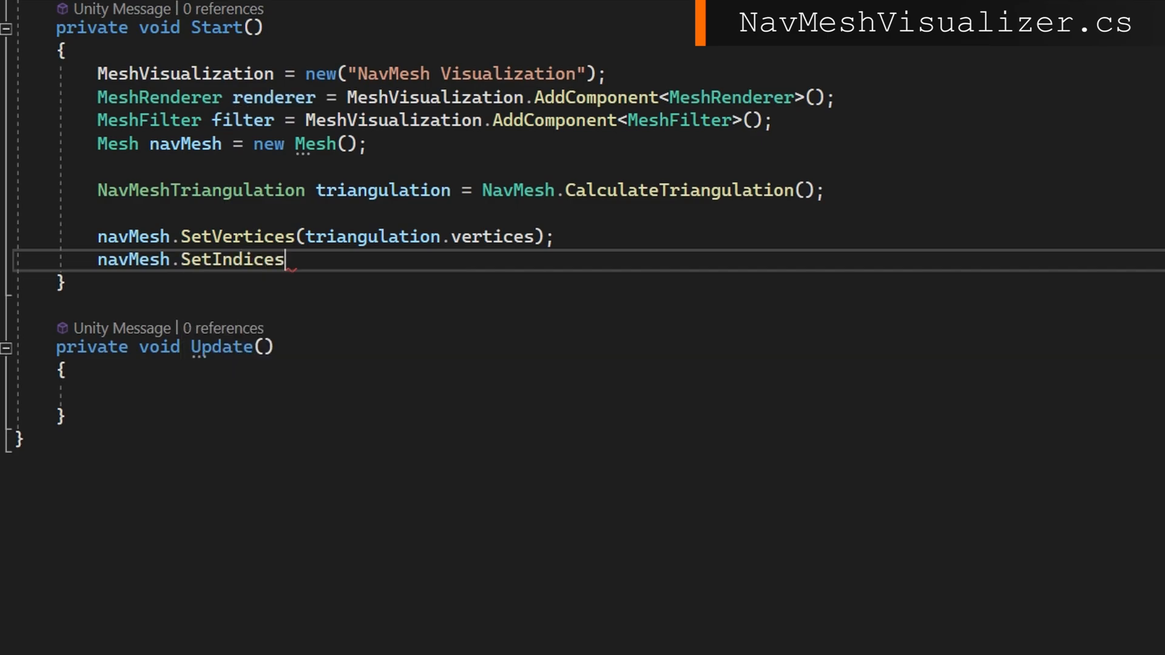
text((triangulation.indices, MeshTopology.Triangles, 0)
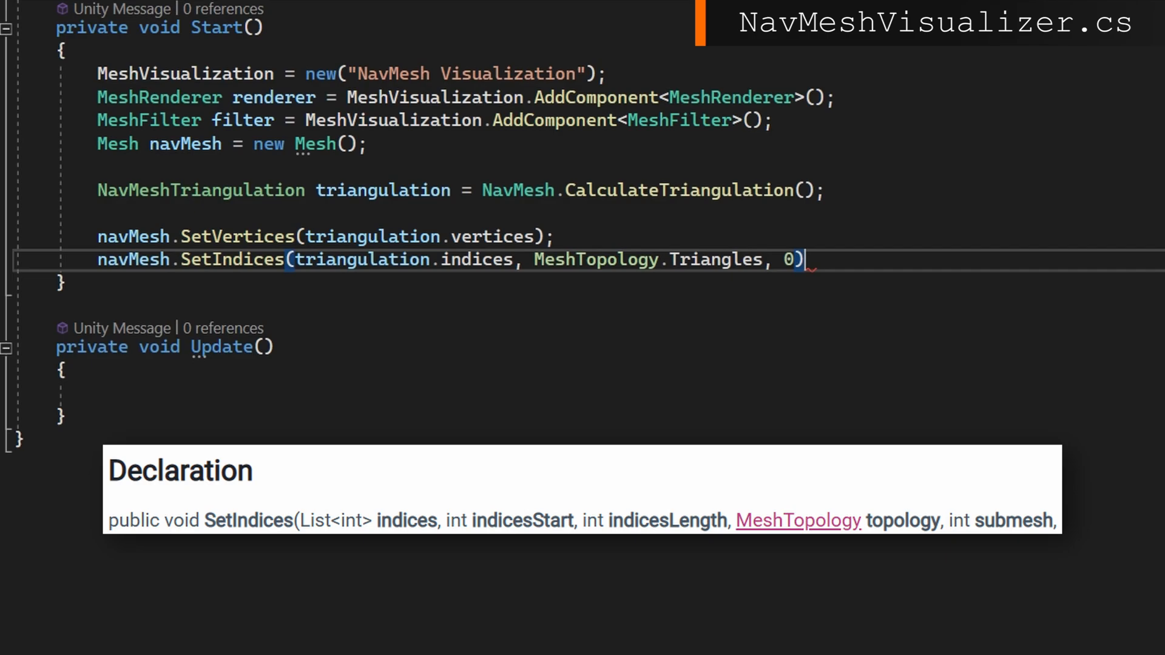
text(;)
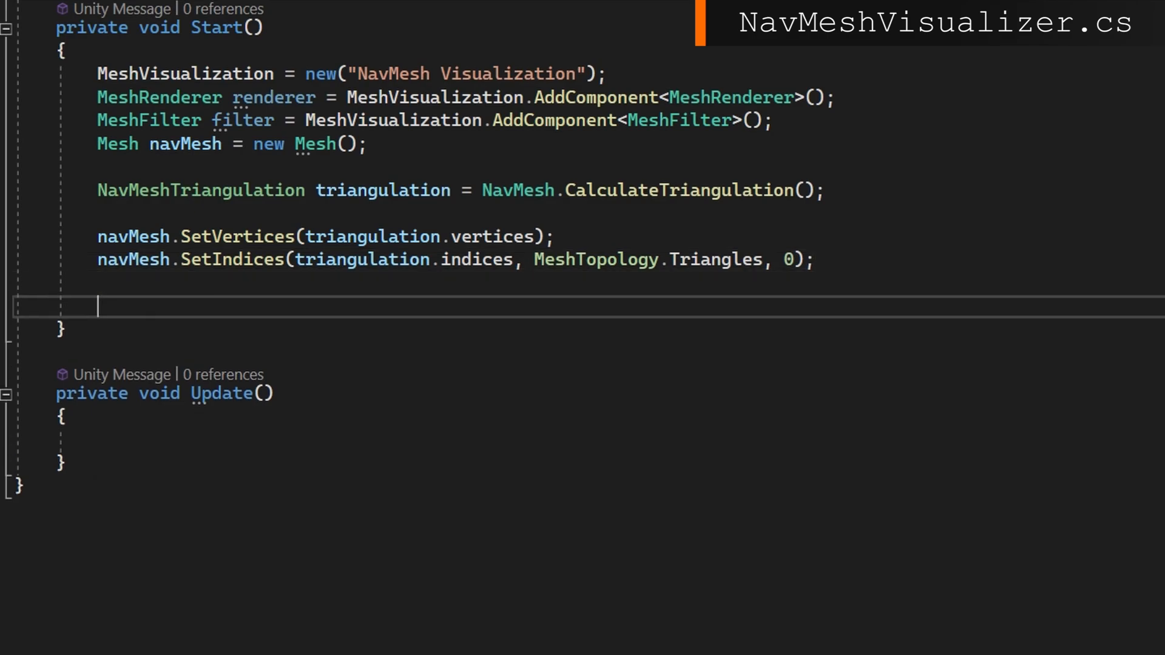
Step: Assign VisualizationMaterial and the mesh, and offset the object by GeneratedMeshOffset in Update
text(renderer.sharedMaterial = VisualizationMaterial;)
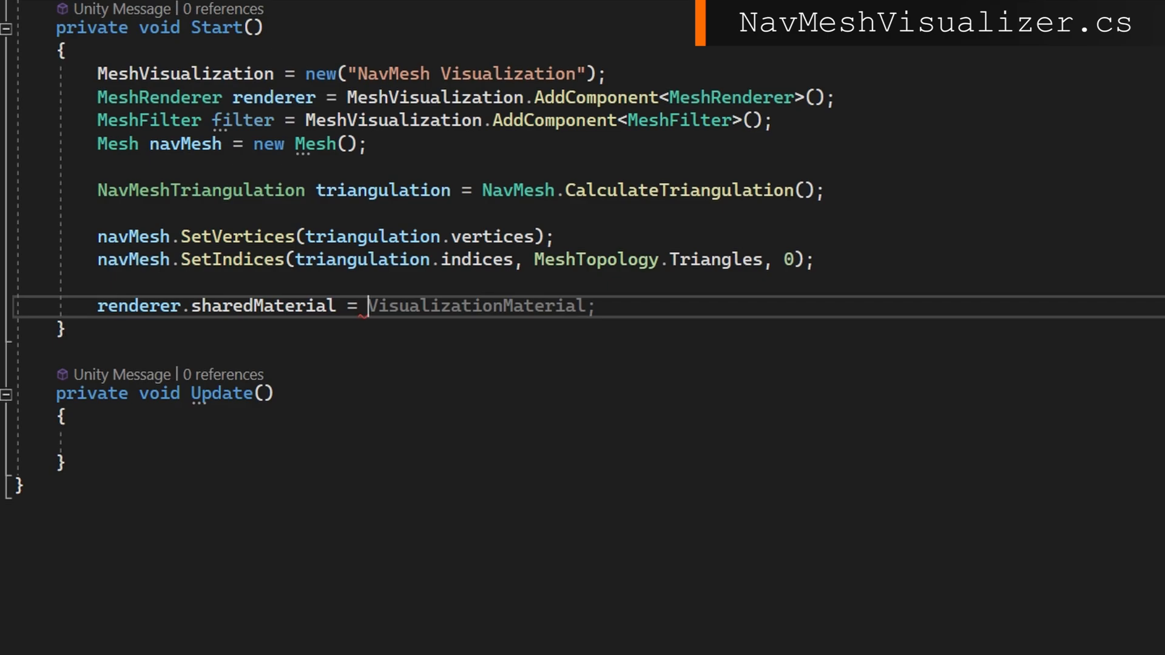
text(filter.mesh)
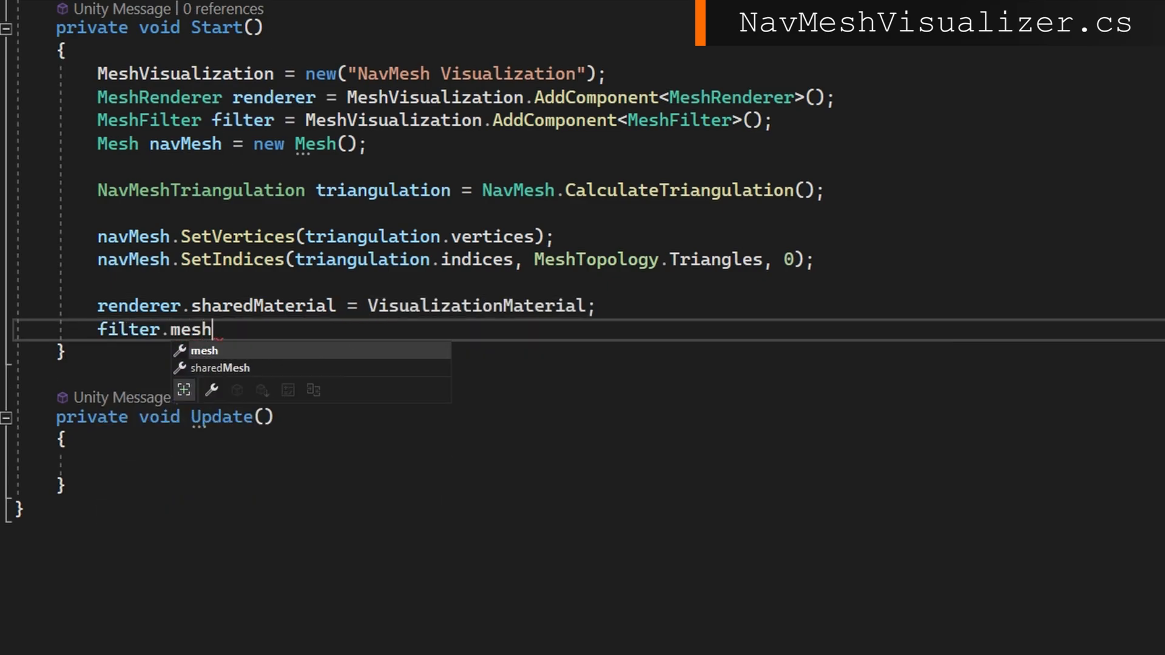
text(= navMesh;)
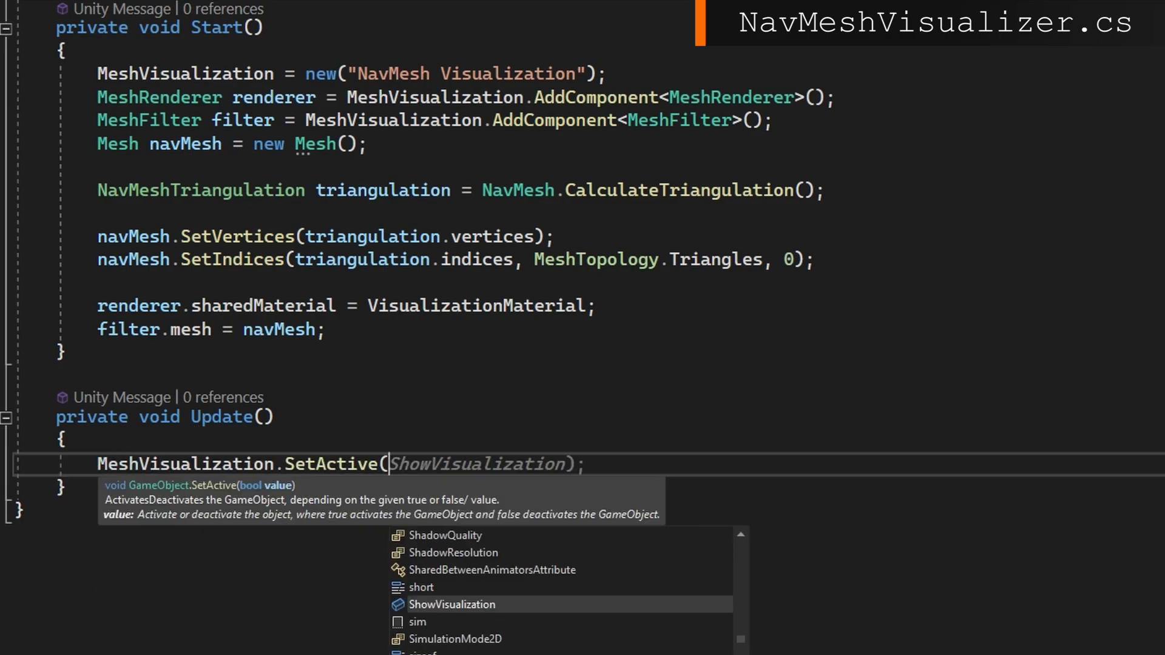
text(MeshVisualization.transform.position = Generate)
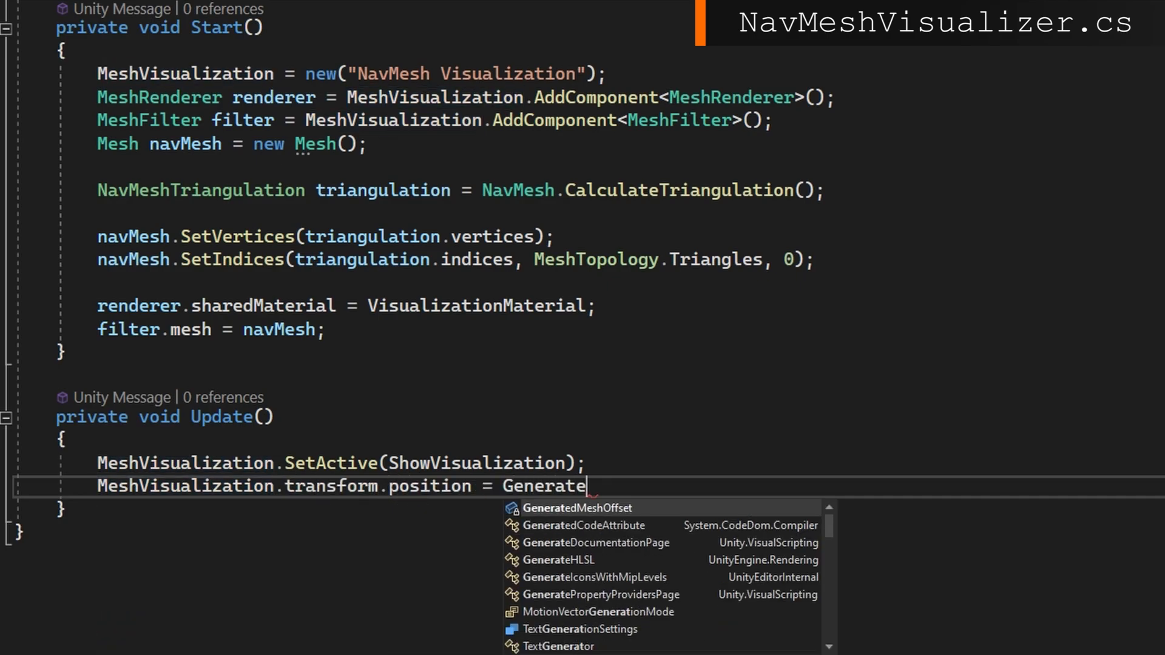
key(Tab)
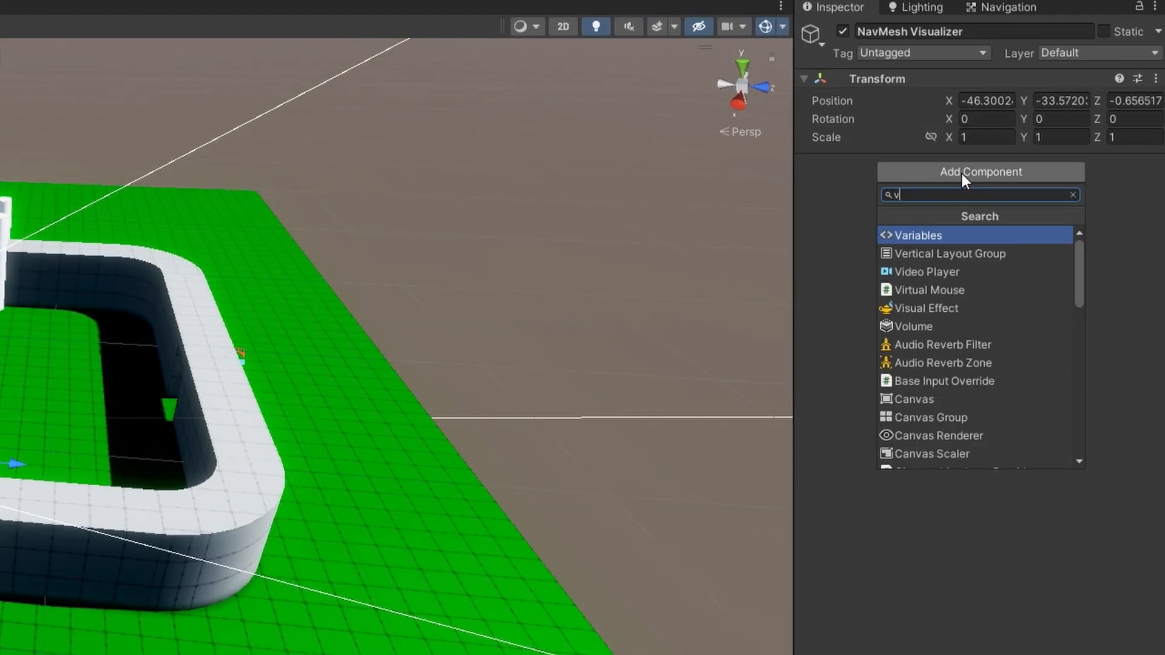
Step: Attach the visualizer script, review the Enemy agent type's settings, and enter play mode
click(919, 235)
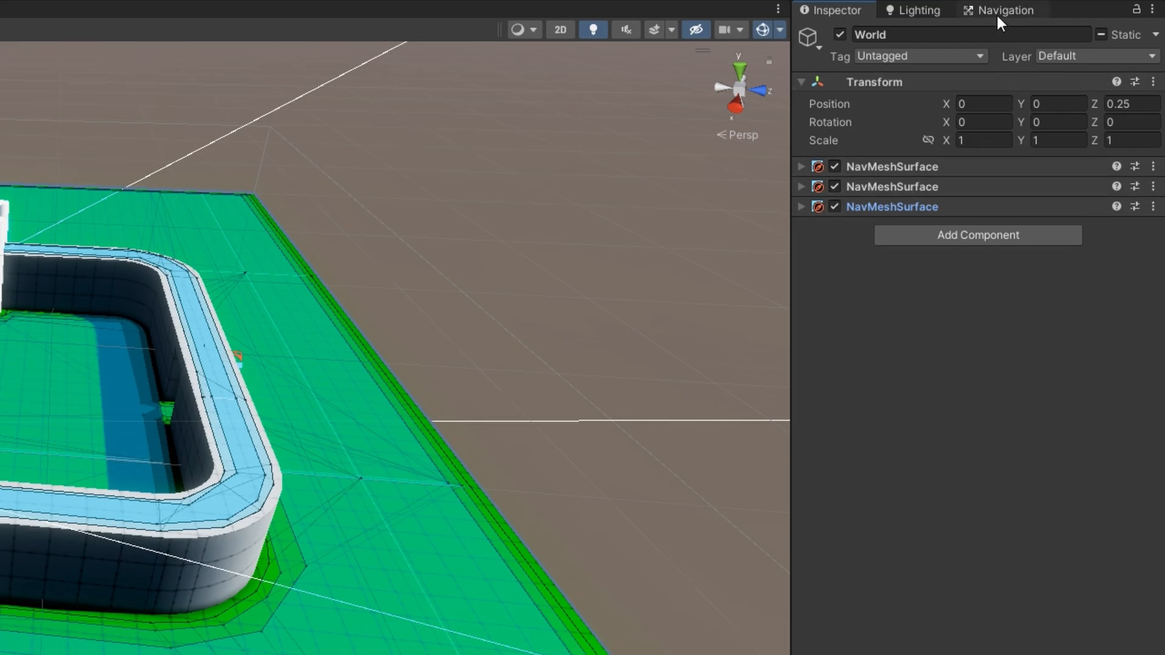
click(1004, 10)
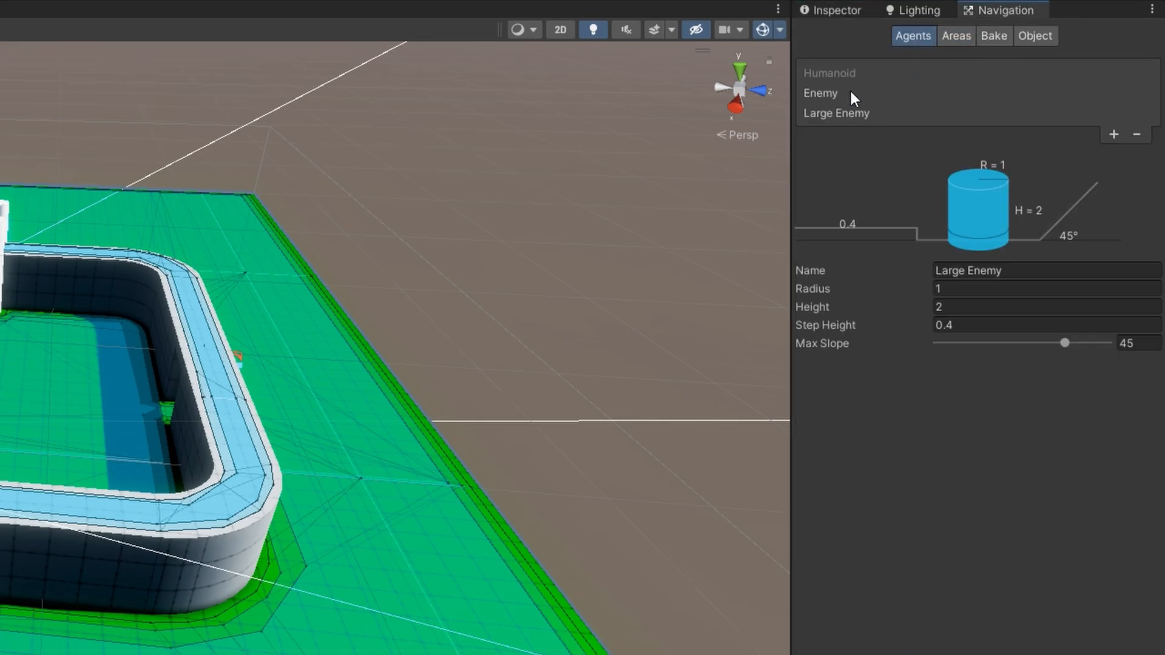
click(834, 10)
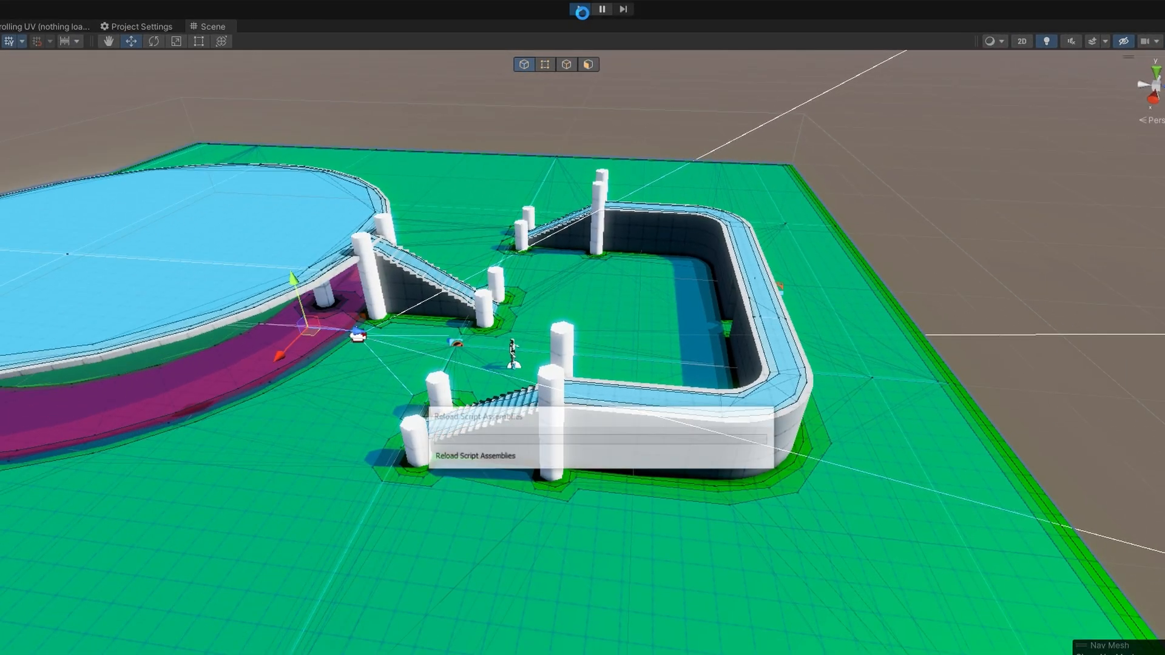
click(578, 9)
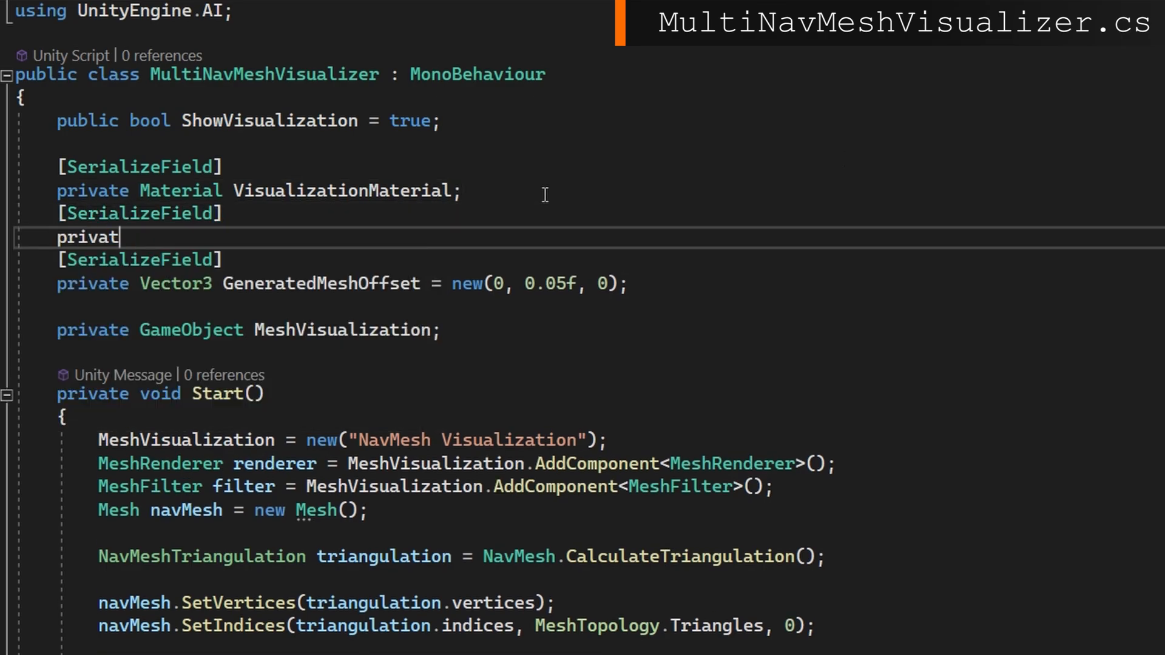
Step: Add a NavMeshSurface[] Surfaces field and move the mesh-building code inside a foreach loop
text(e NavMeshSurface[] Surfaces;)
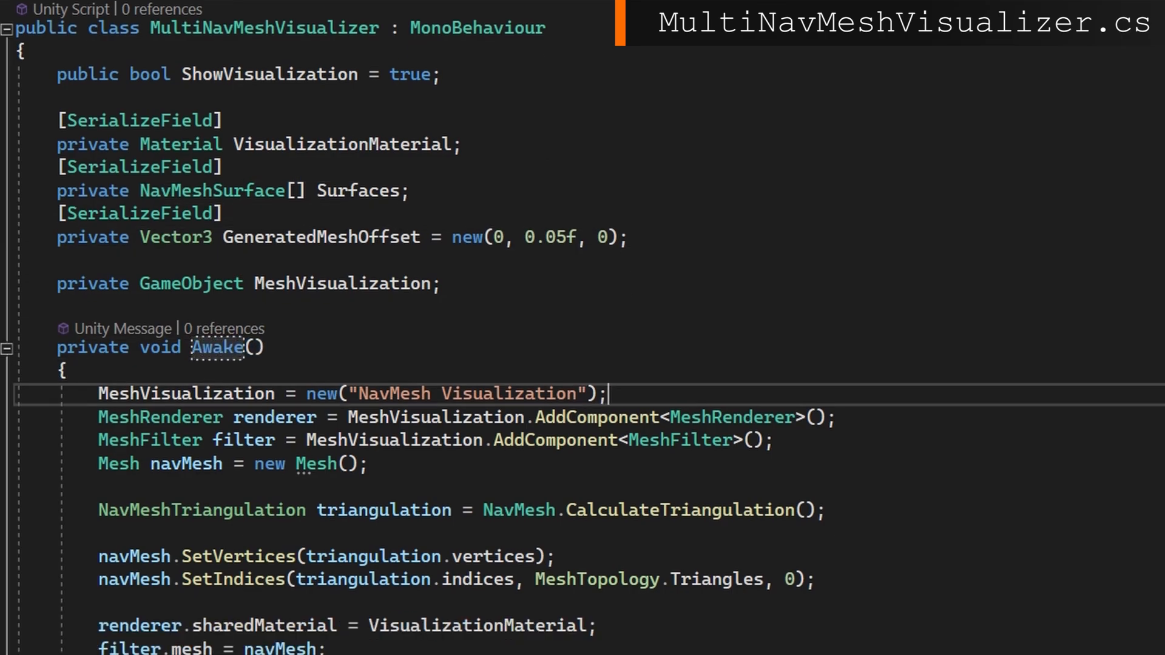
scroll(down, 3)
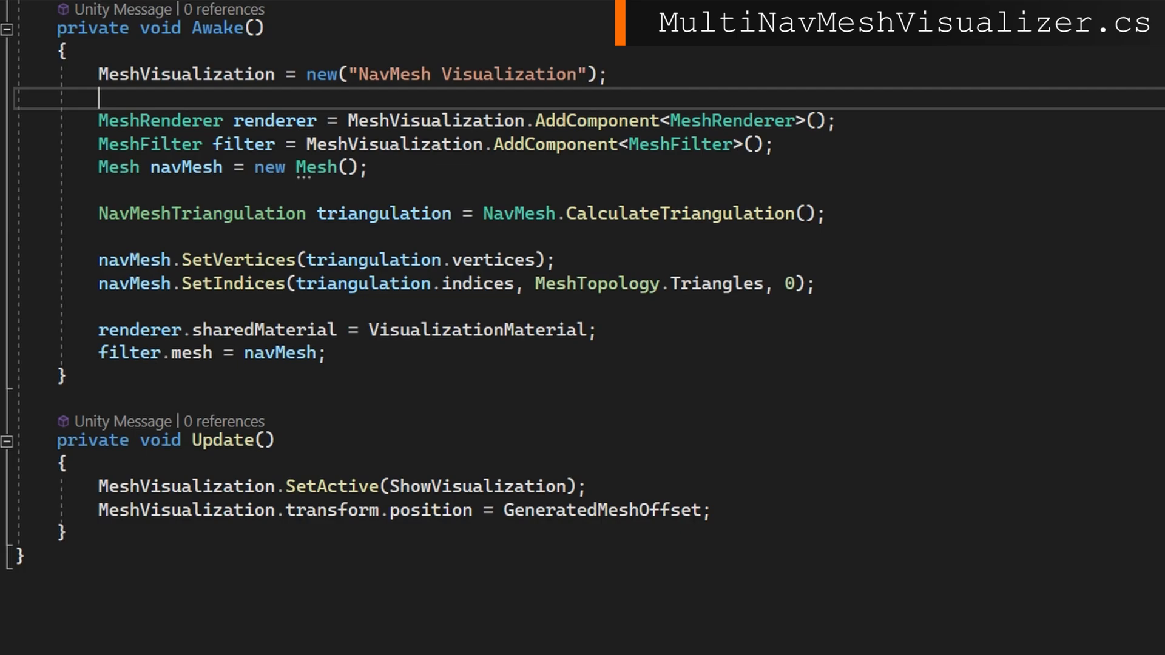
text(foreach(NavMeshSurface surface in Surfaces)
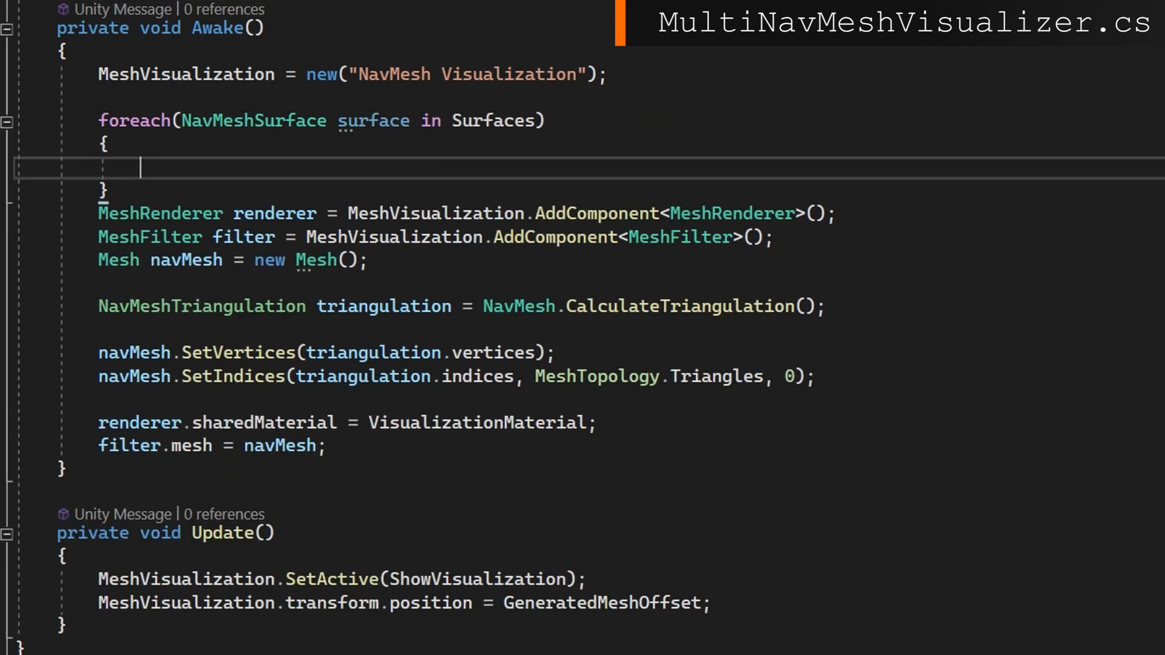
drag(97, 213, 324, 445)
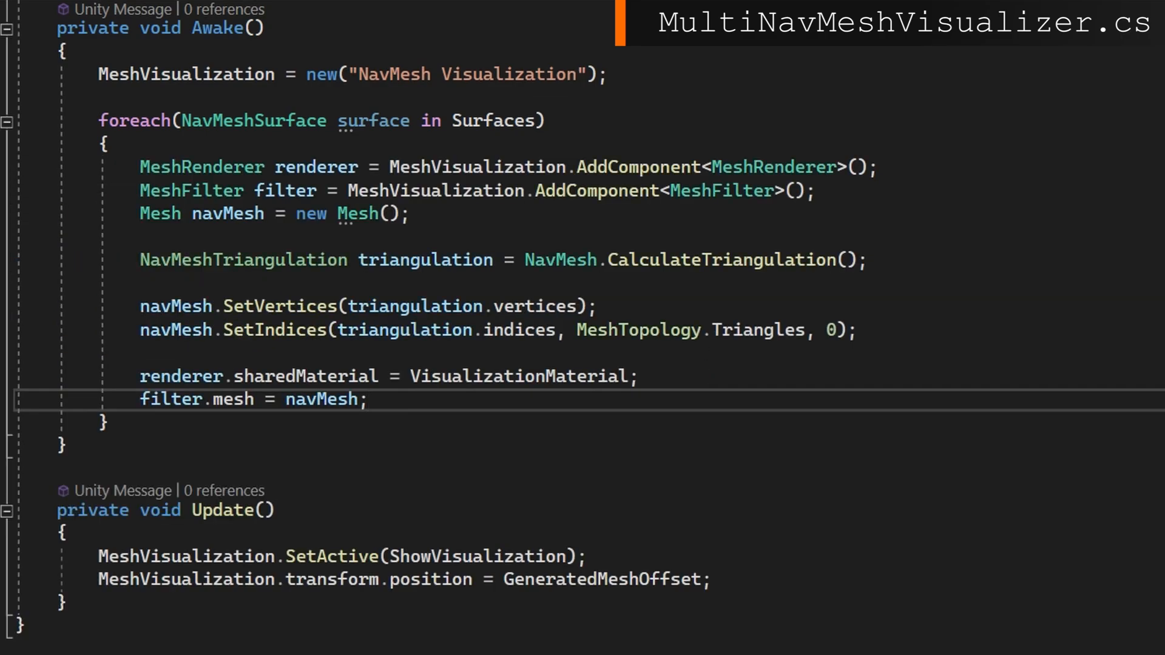
Step: Rebuild each surface's NavMesh and parent a per-agent GameObject under MeshVisualization
text(NavMesh.RemoveAllNavMeshData()
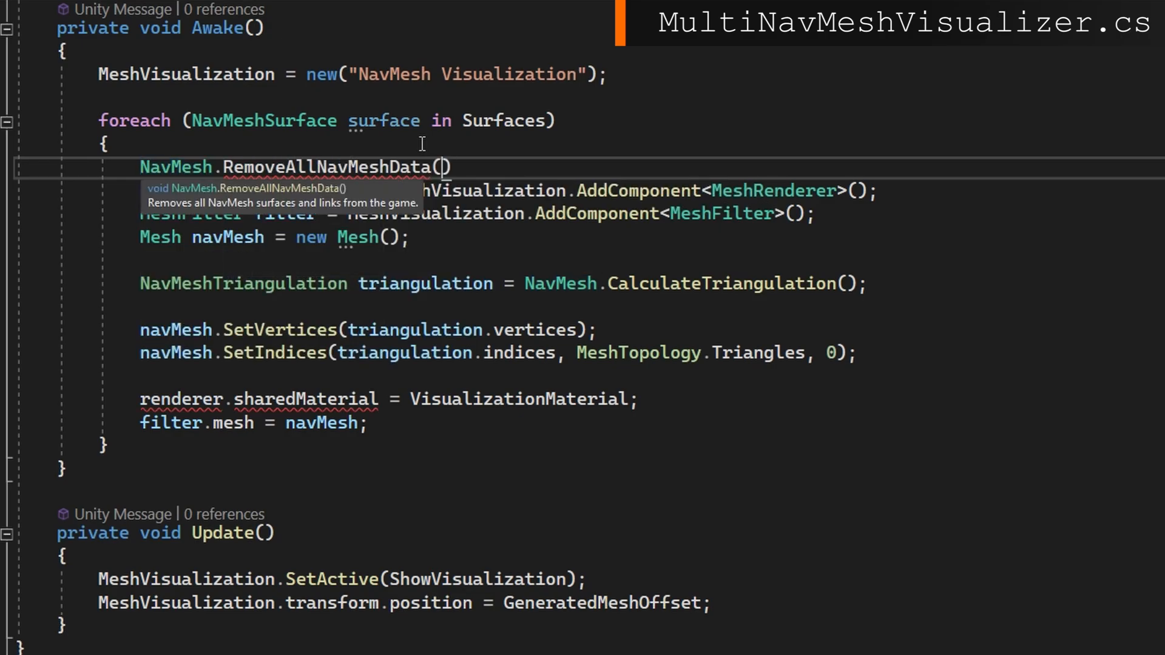
text(surface.buildn)
text(;)
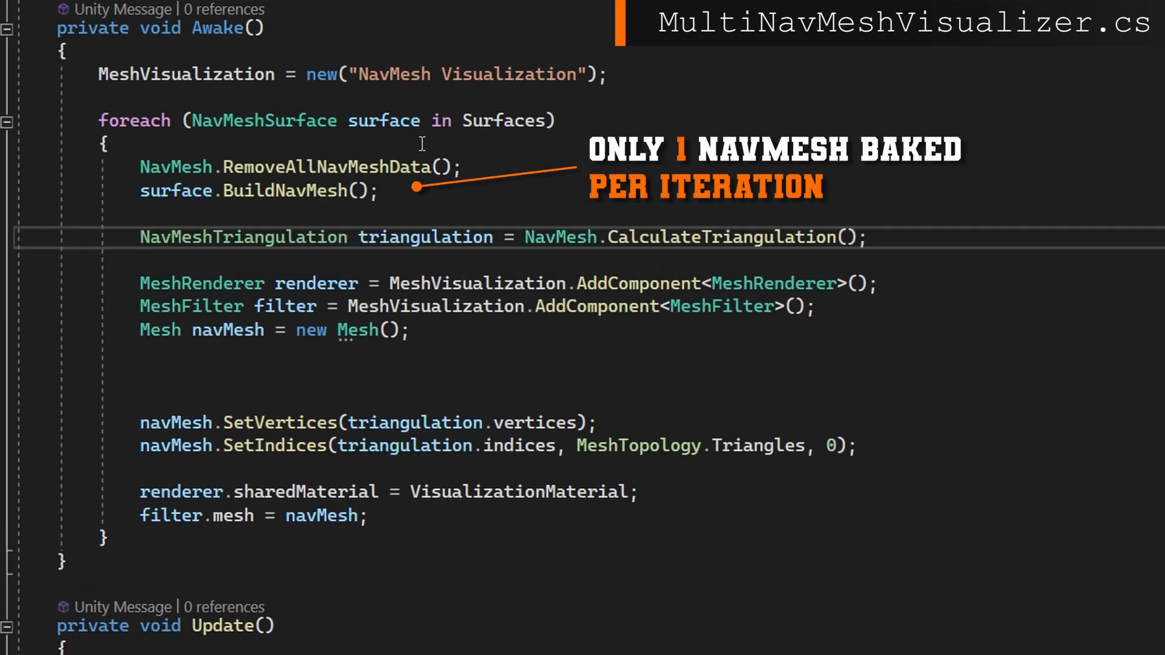
text(GameObject visualization = new($"Visualization for Agent {surface.agentTypeID}");)
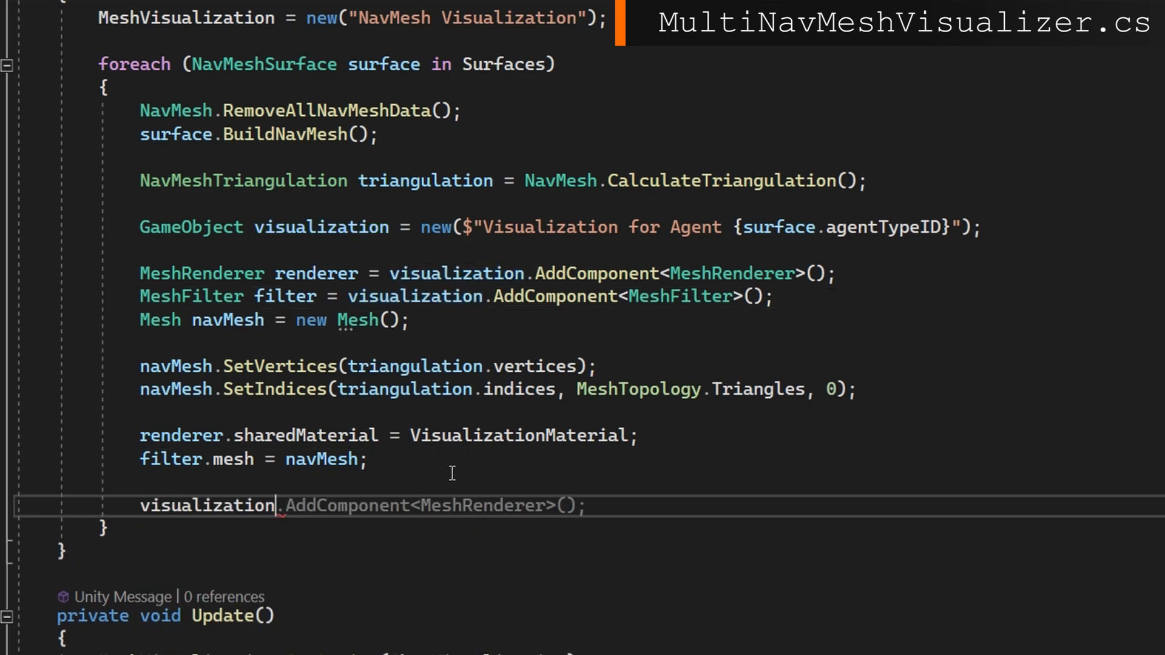
text(.transform.SetParent(transform))
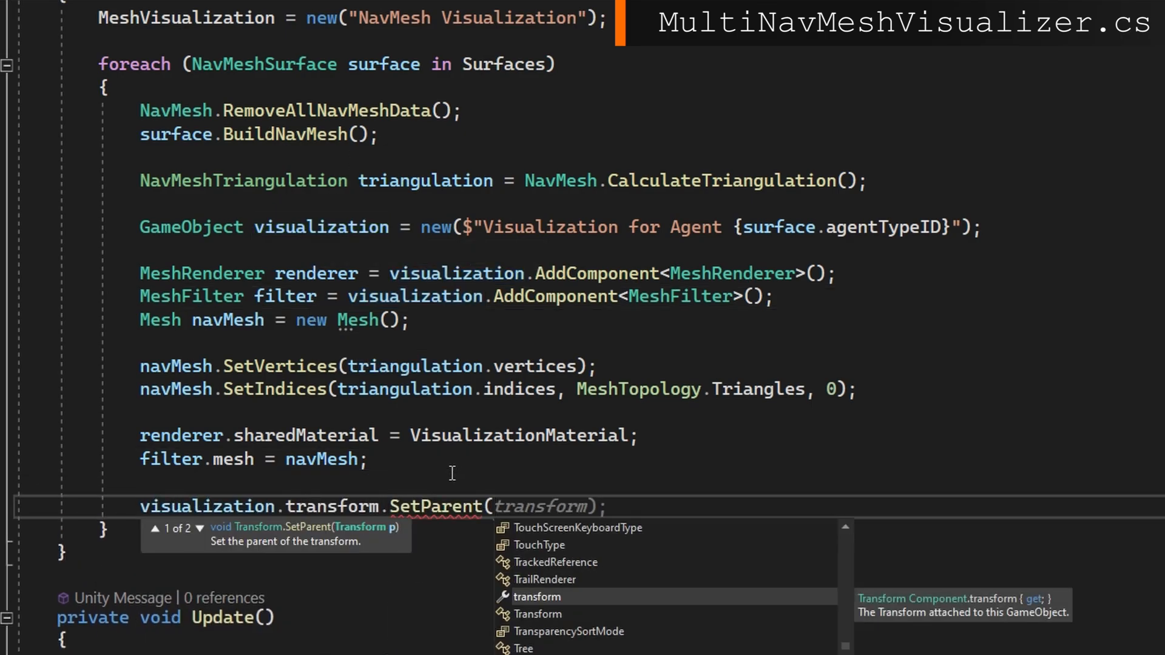
text(MeshVisualization.transform, false);)
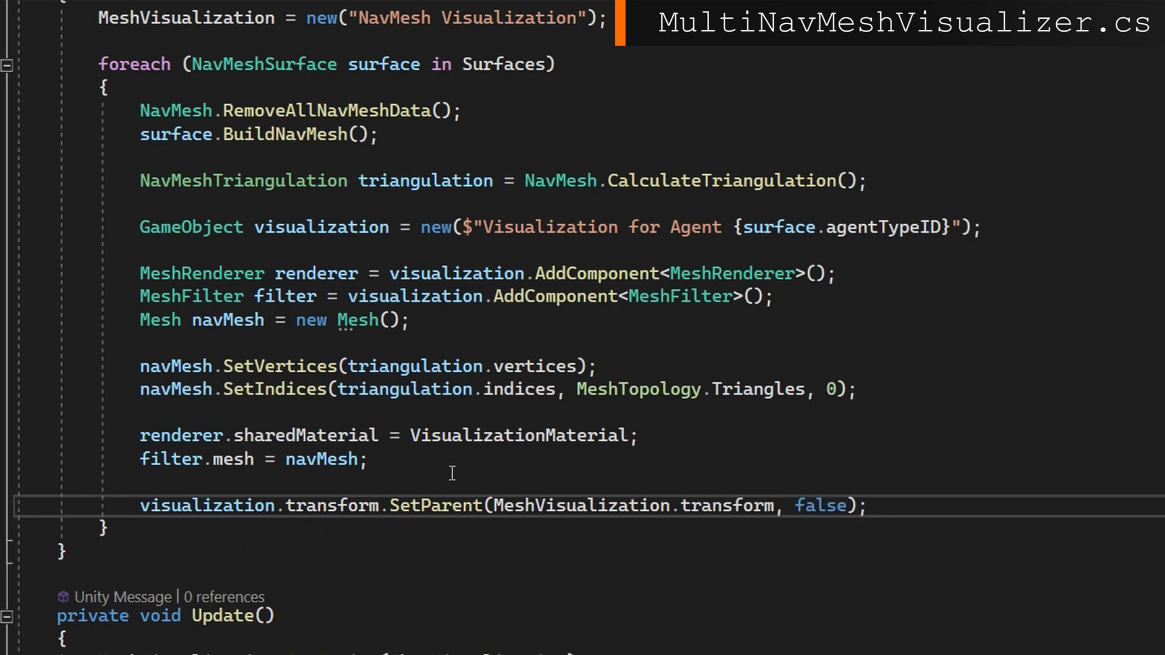
mouse_move(414, 137)
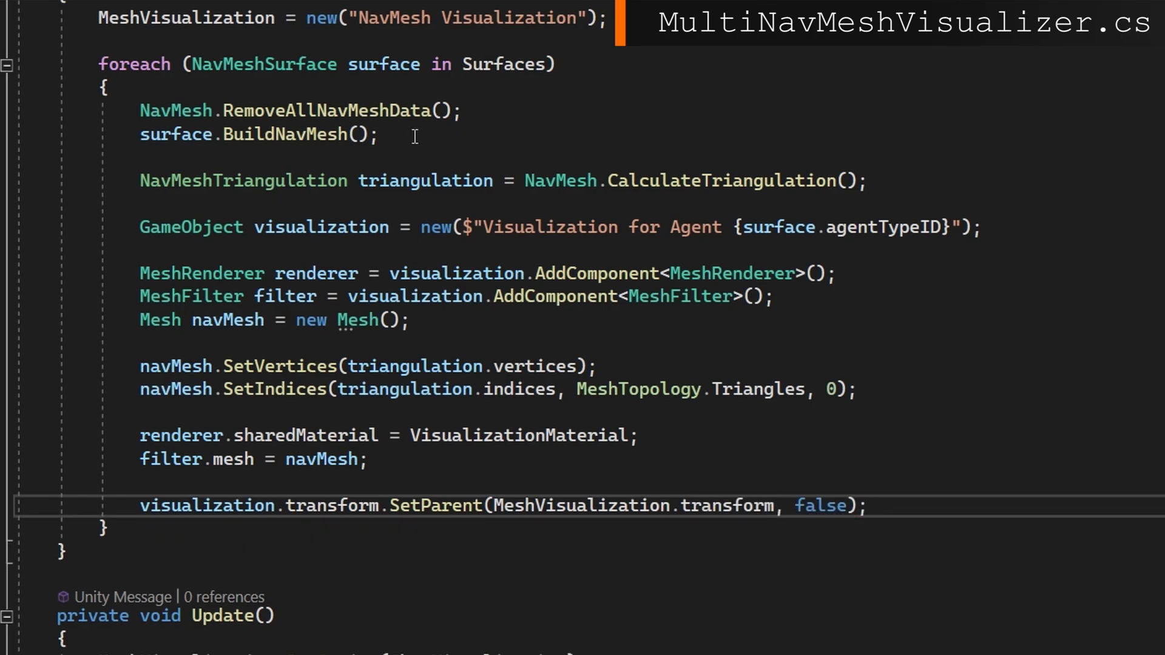
scroll(down, 3)
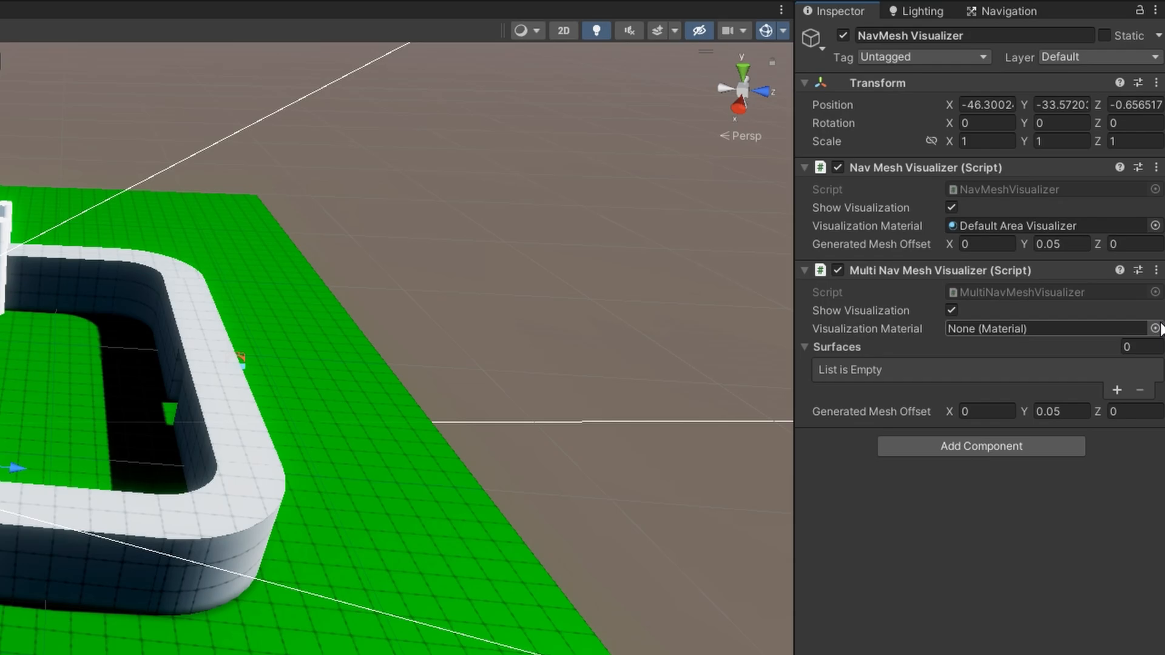
Step: Assign the material and World surface, then inspect the Visualization for Agent 0 child in play mode
click(1033, 328)
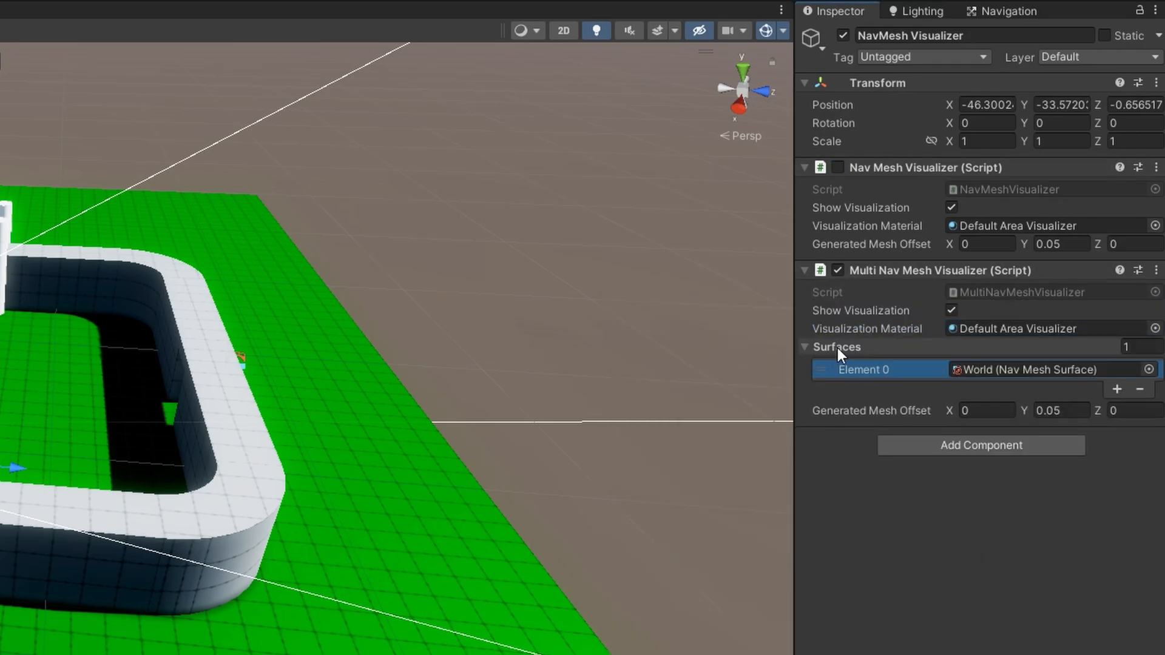
click(1116, 388)
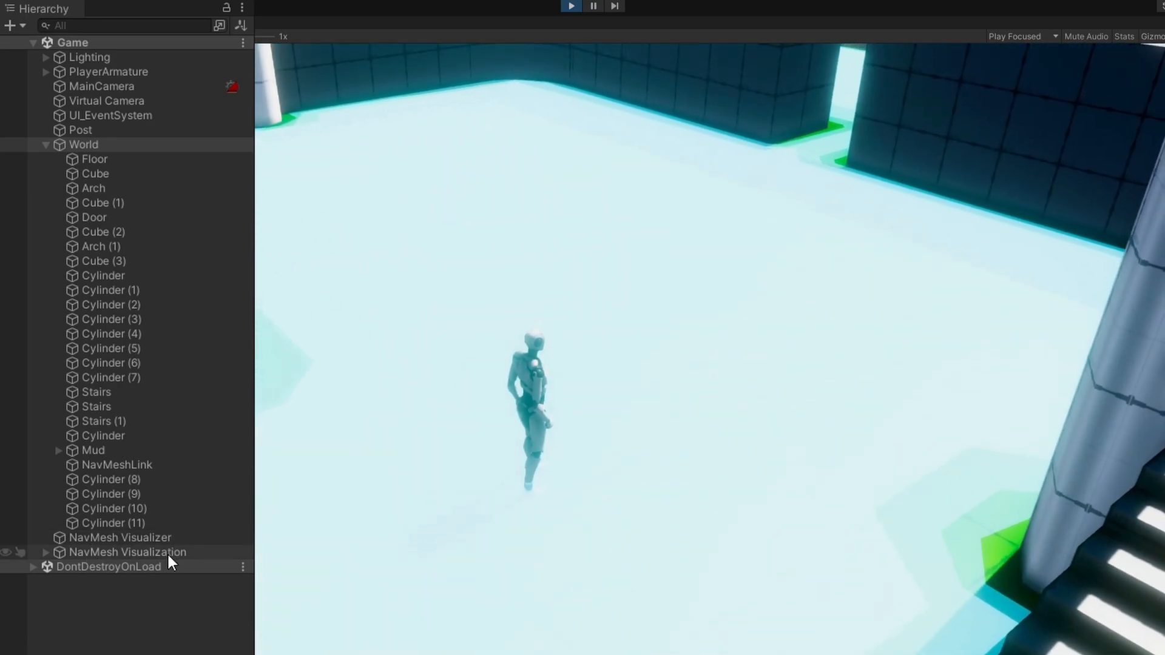
click(46, 552)
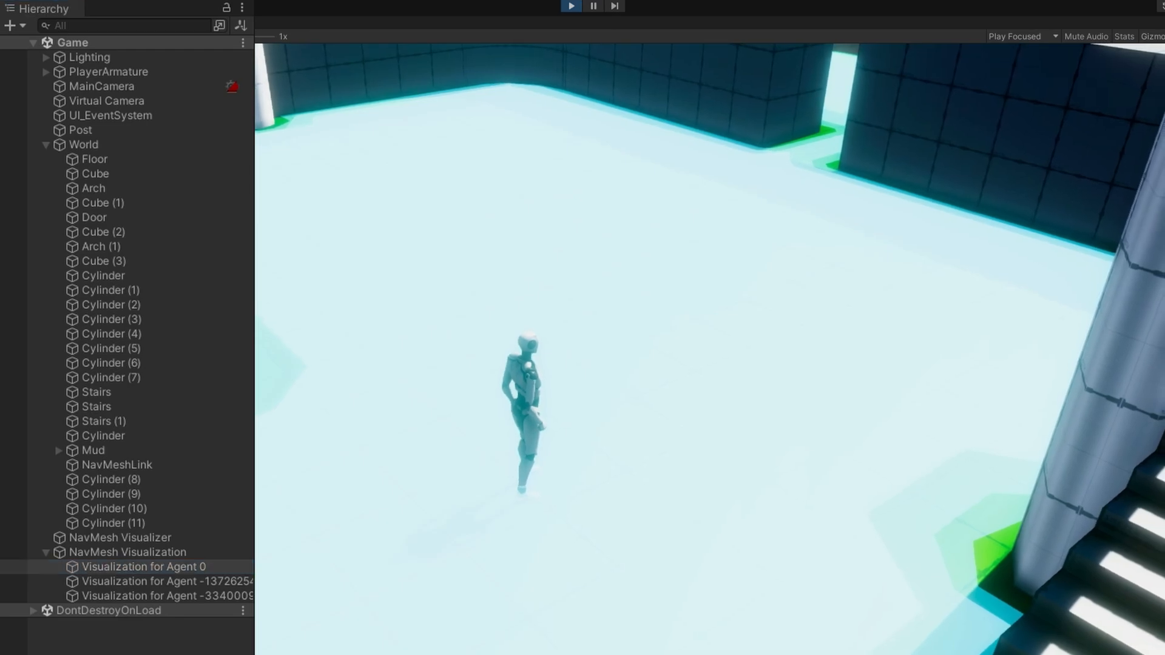
click(149, 581)
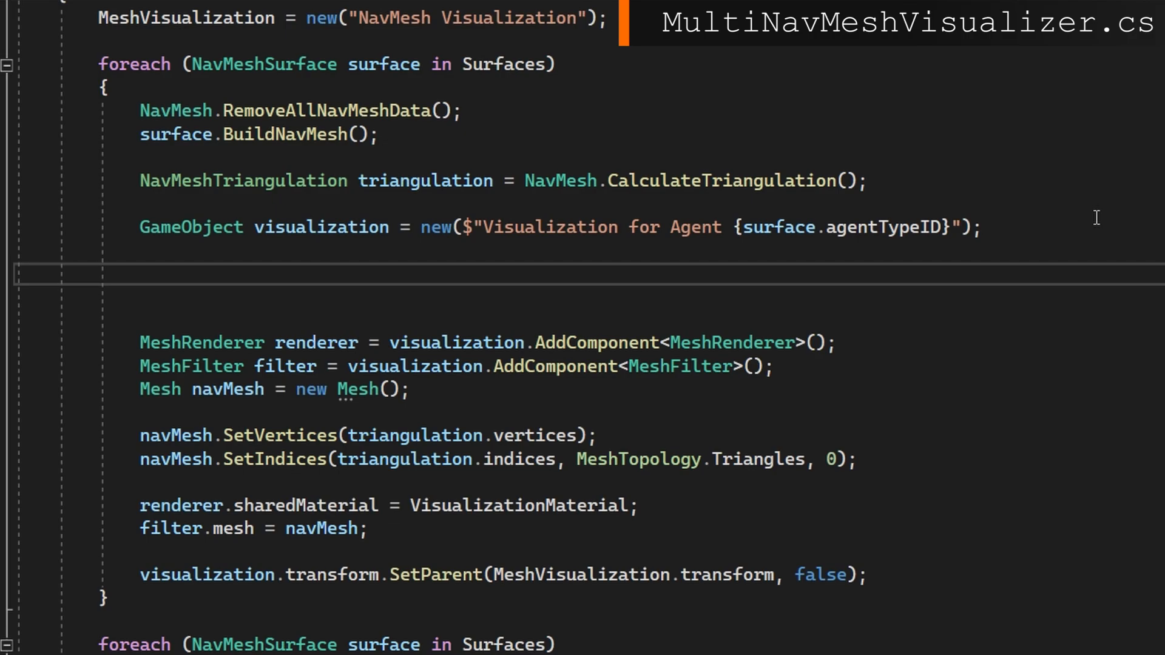
Step: Add a Dictionary<int, List<int>> areaIndices filled with indices 3*i, 3*i+1, 3*i+2 per area
text(D)
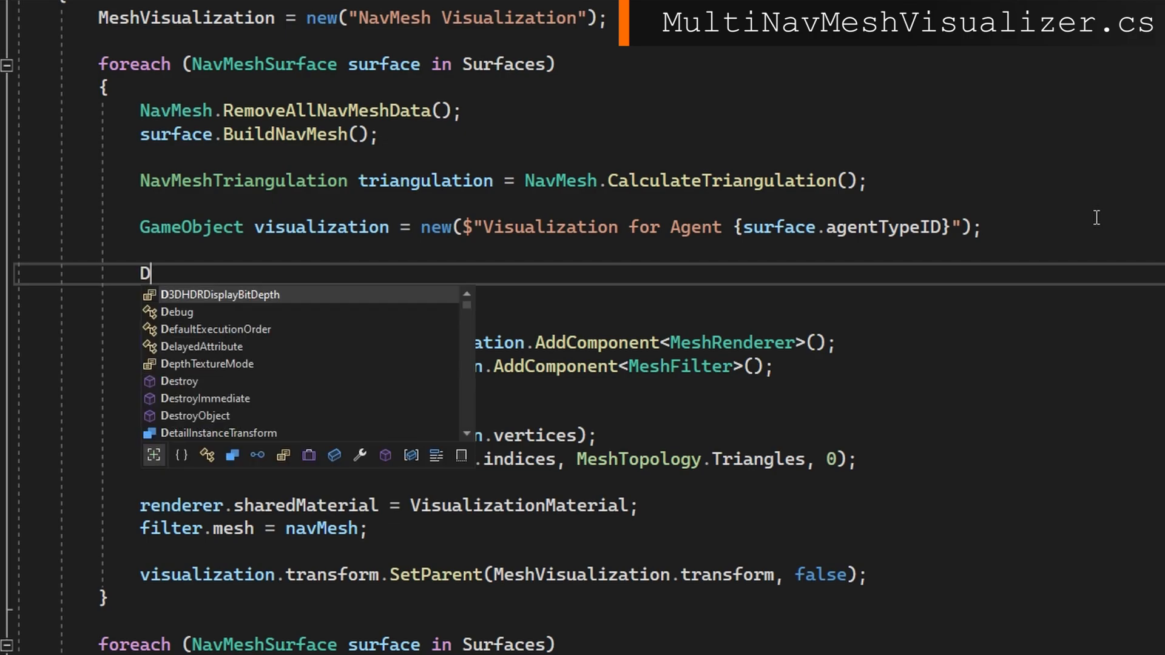
text(ictionary<int, List<int>>)
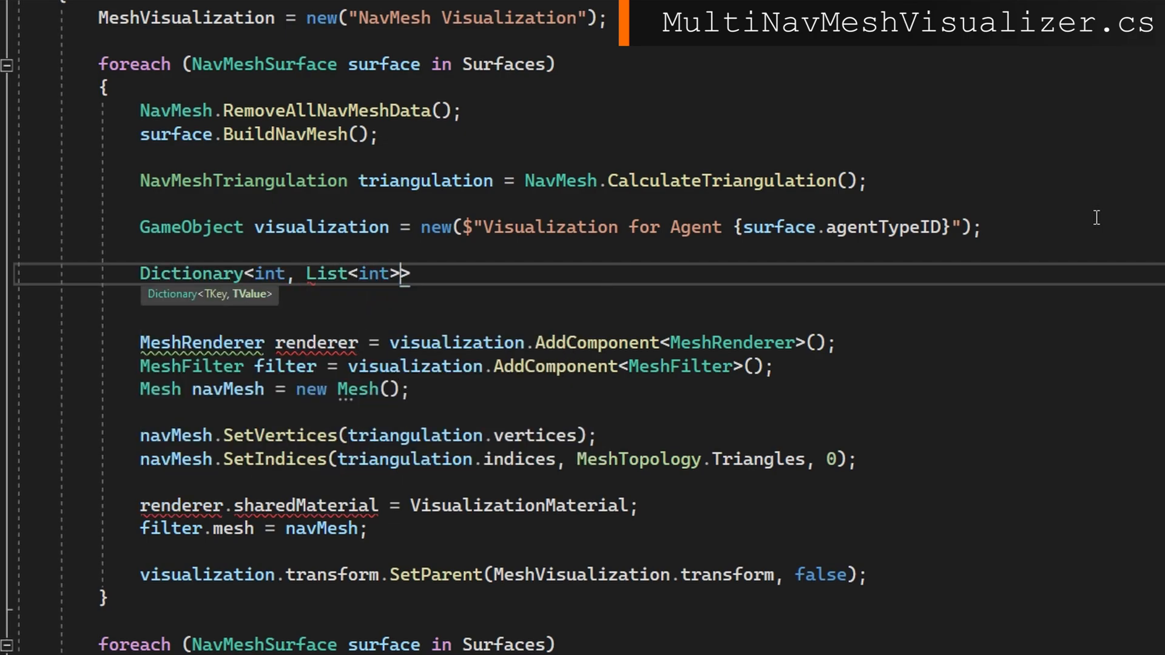
text(areaIndices = new();)
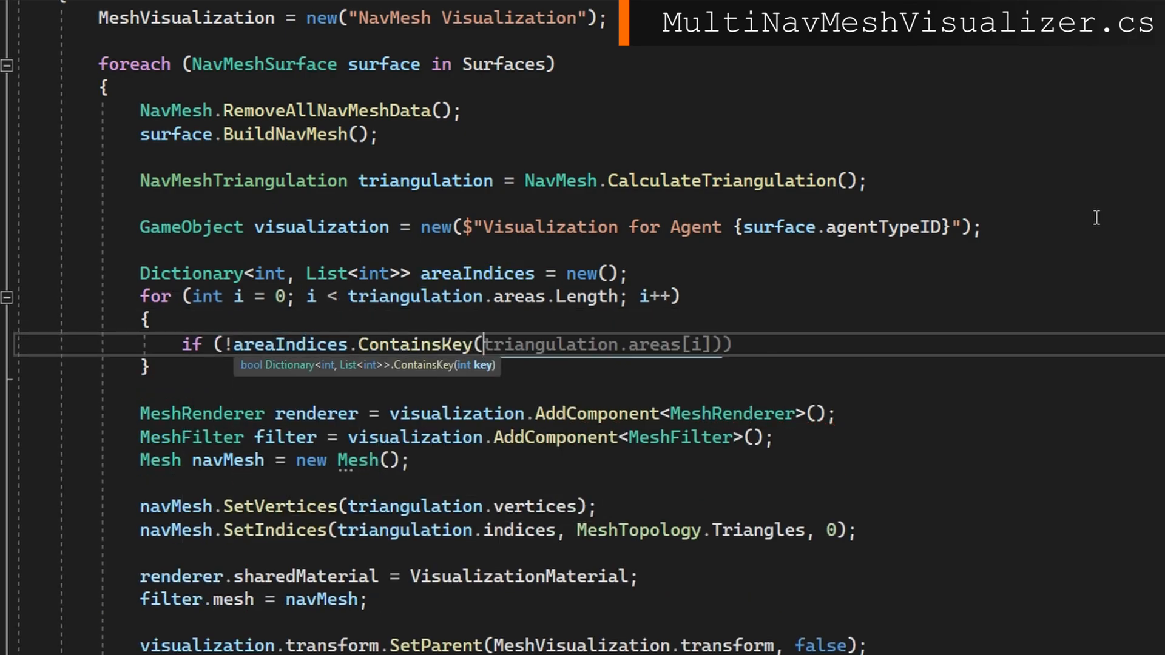
text(area)
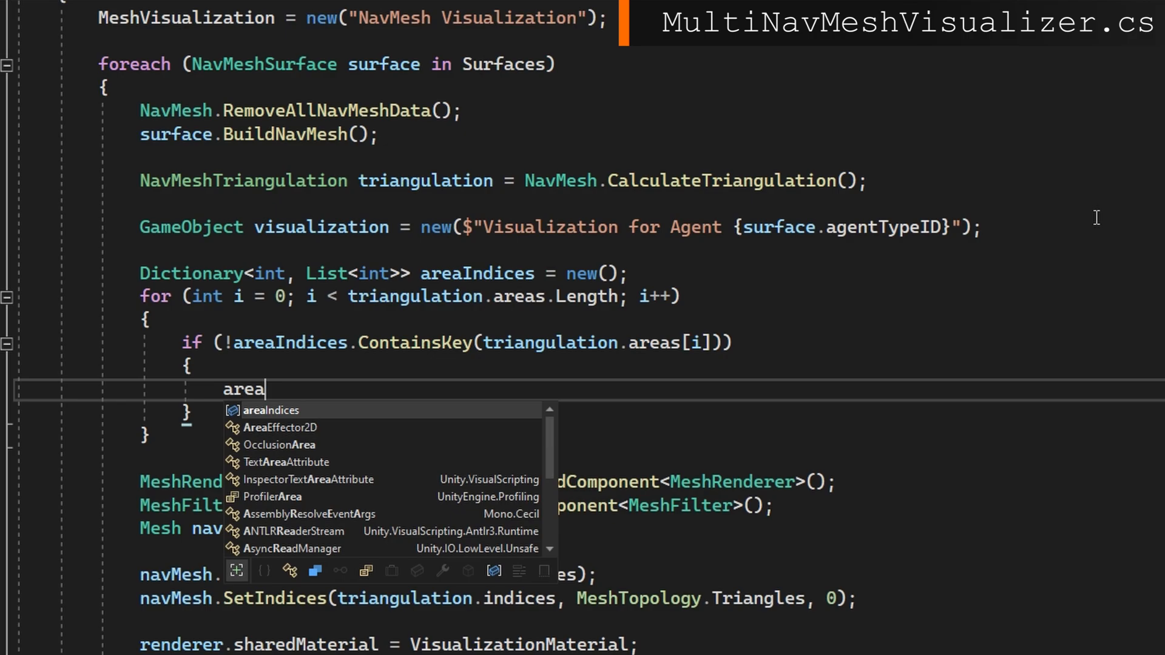
text(Indices.Add(triangulation.areas[i], ne)
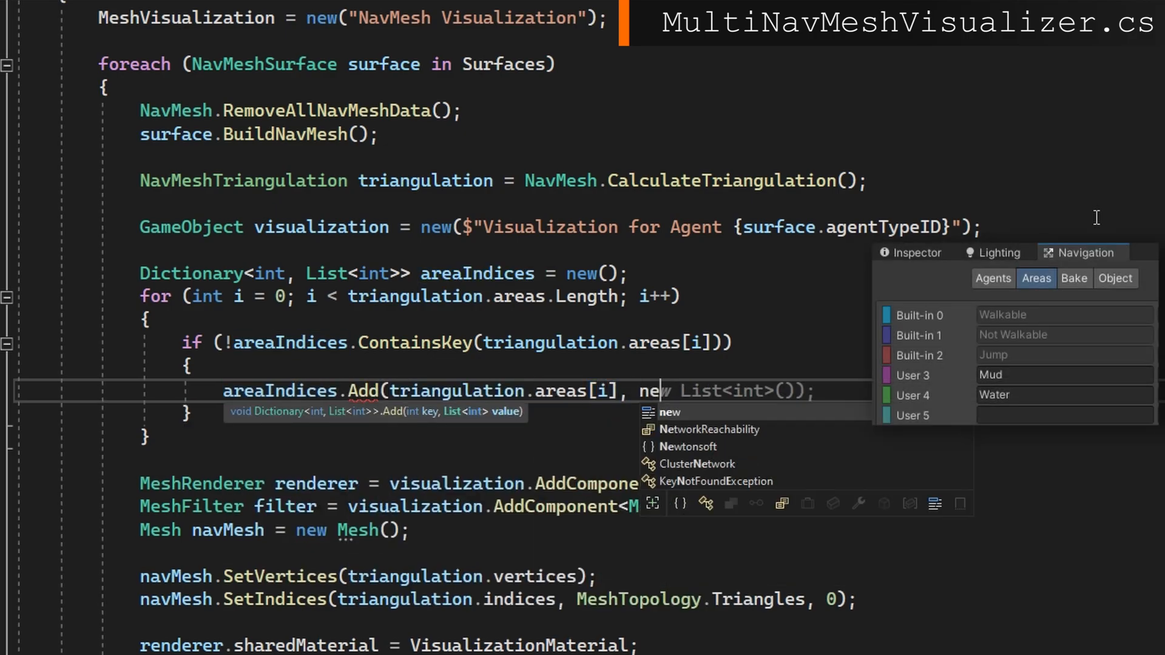
key(Tab)
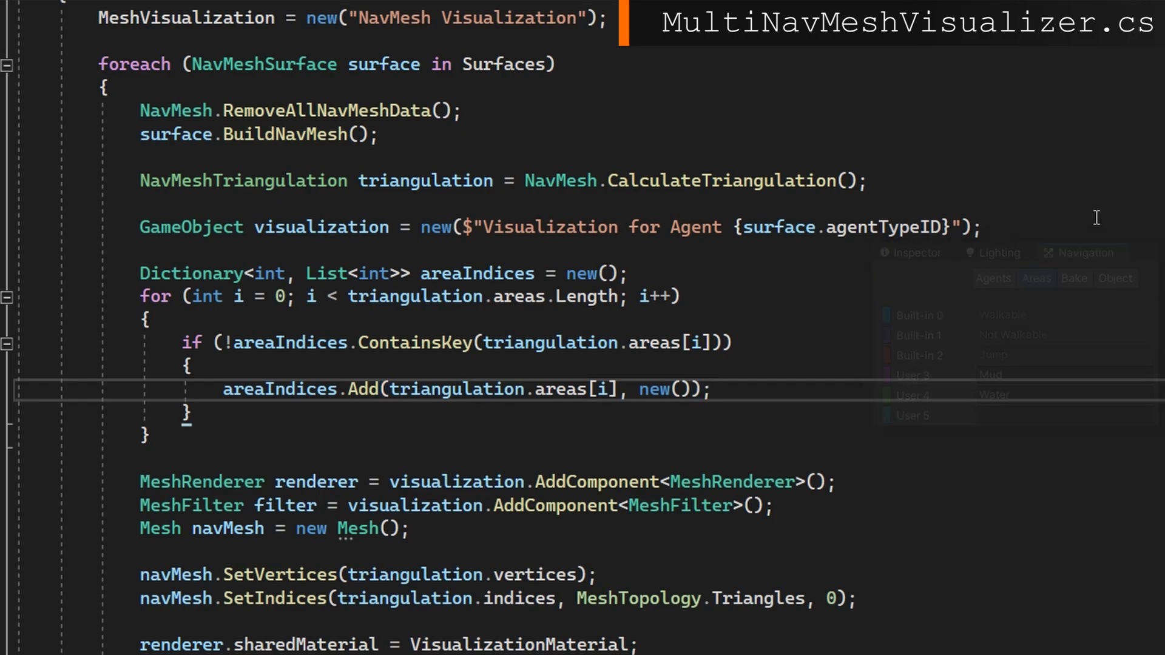
text(areain)
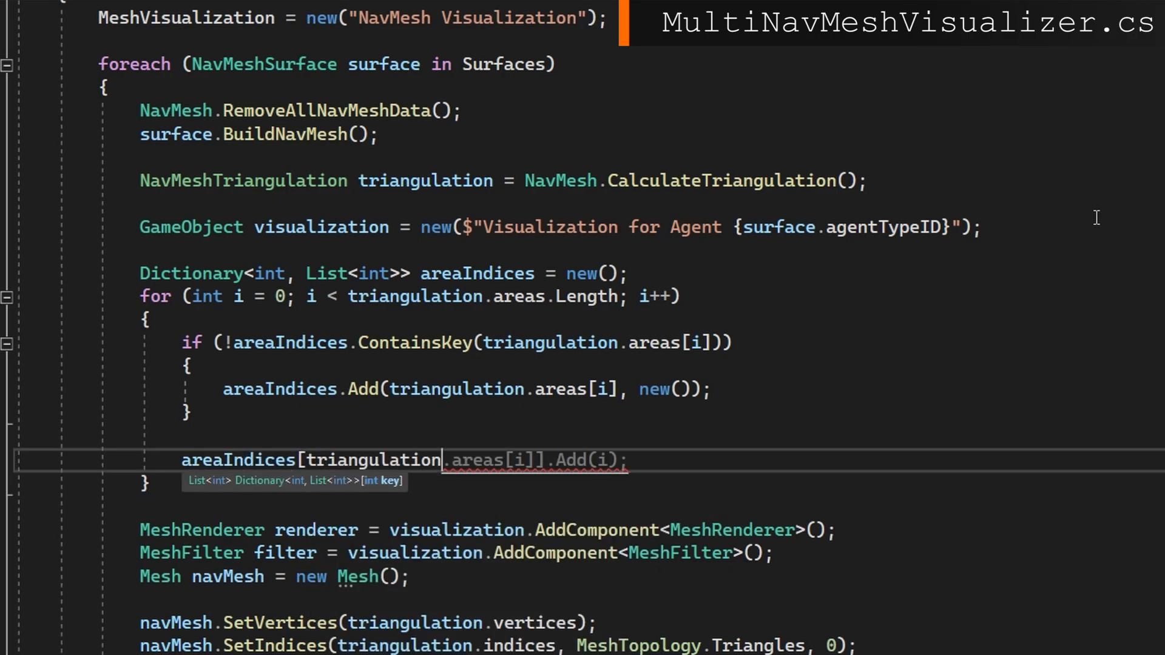
text(triangulation.indices[3 * i]);)
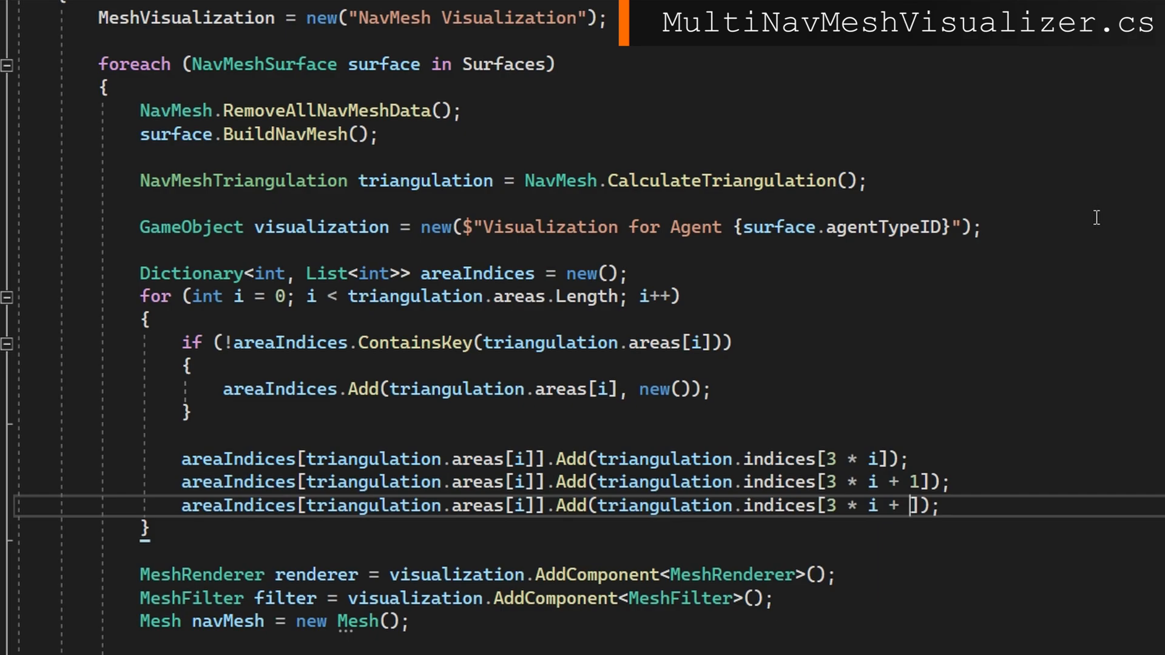
text(2)
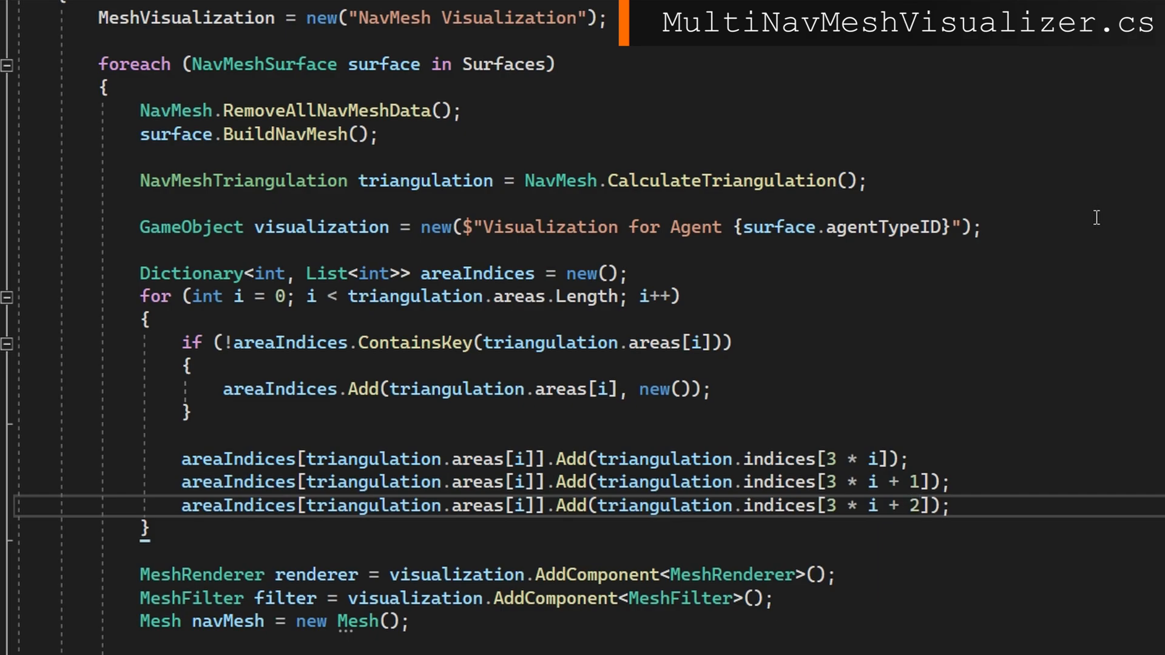
click(921, 505)
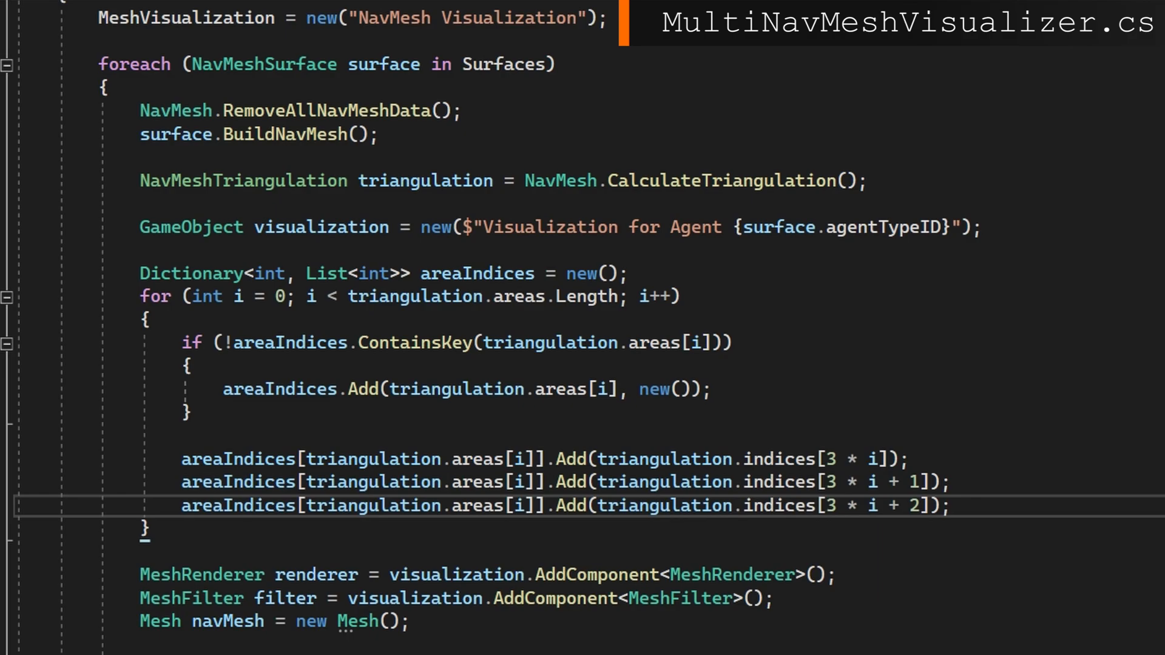
scroll(down, 3)
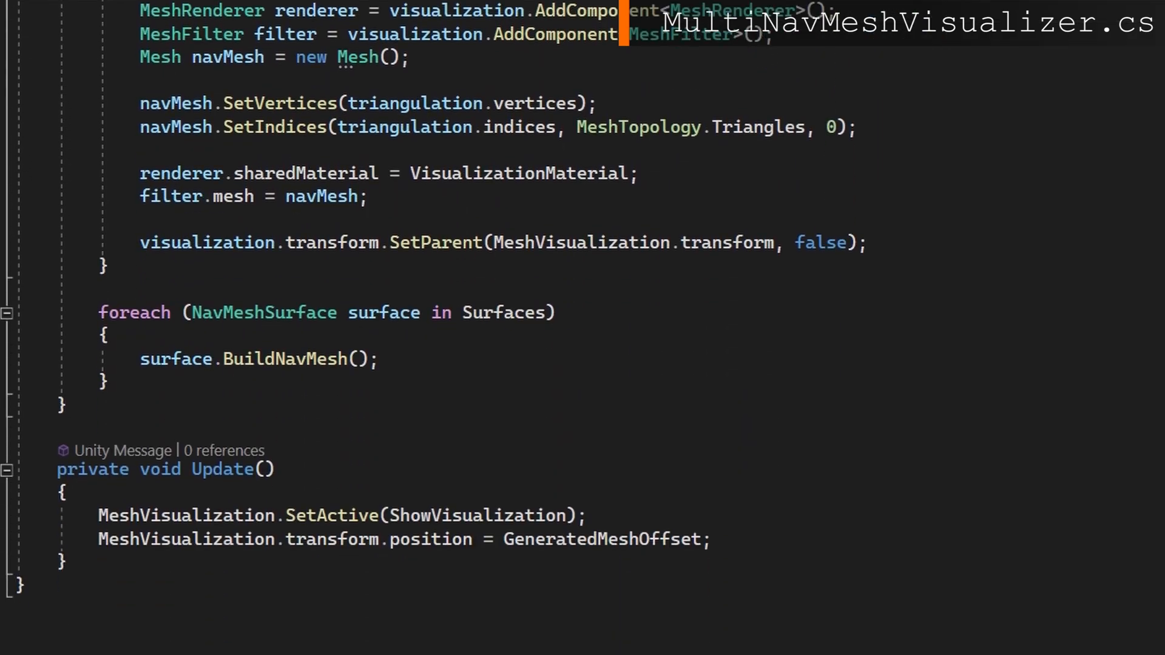
Step: Set navMesh.subMeshCount to areaIndices.Count before setting the vertices
click(142, 80)
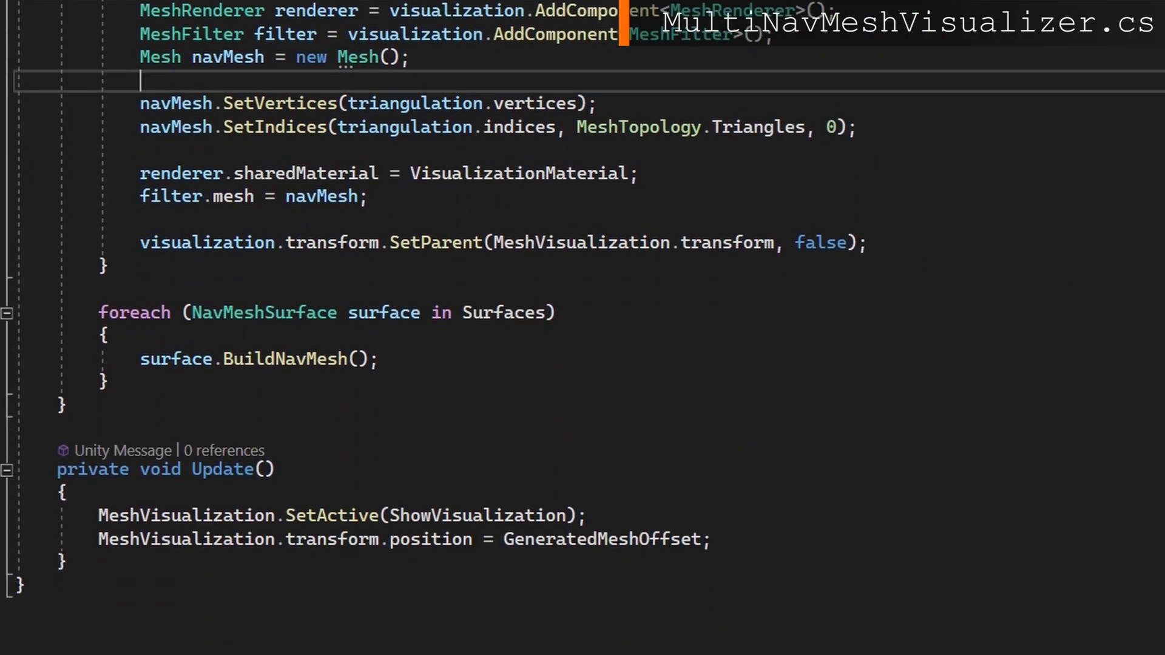
text(navMesh.subMeshCount = 0;)
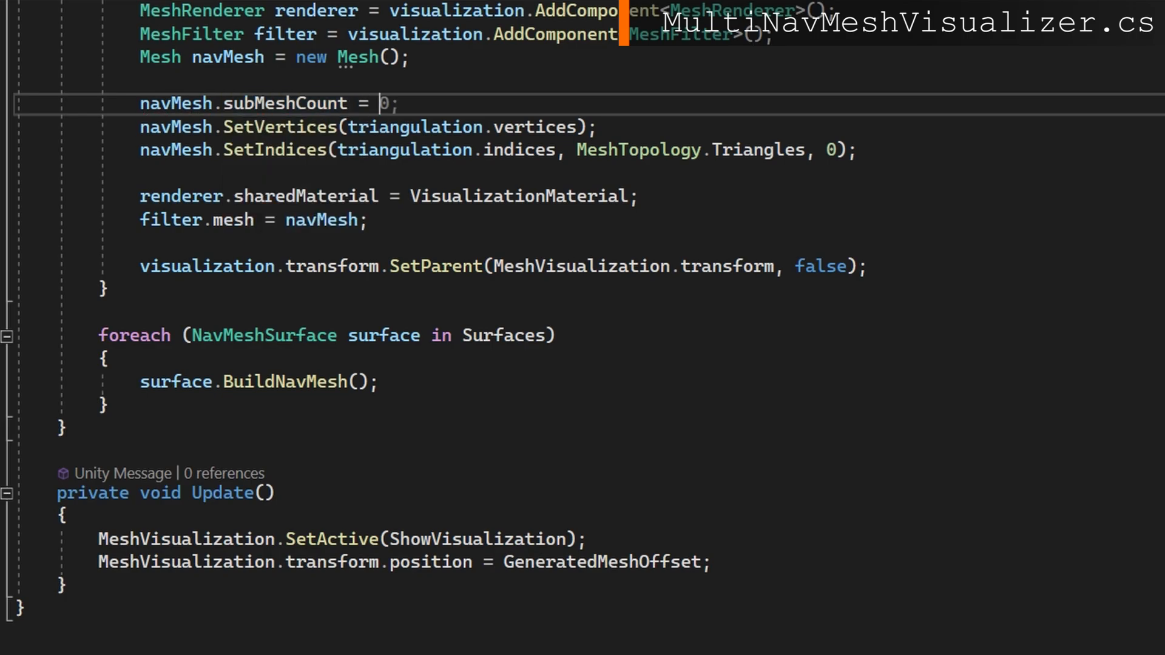
text(areaIndices.Count)
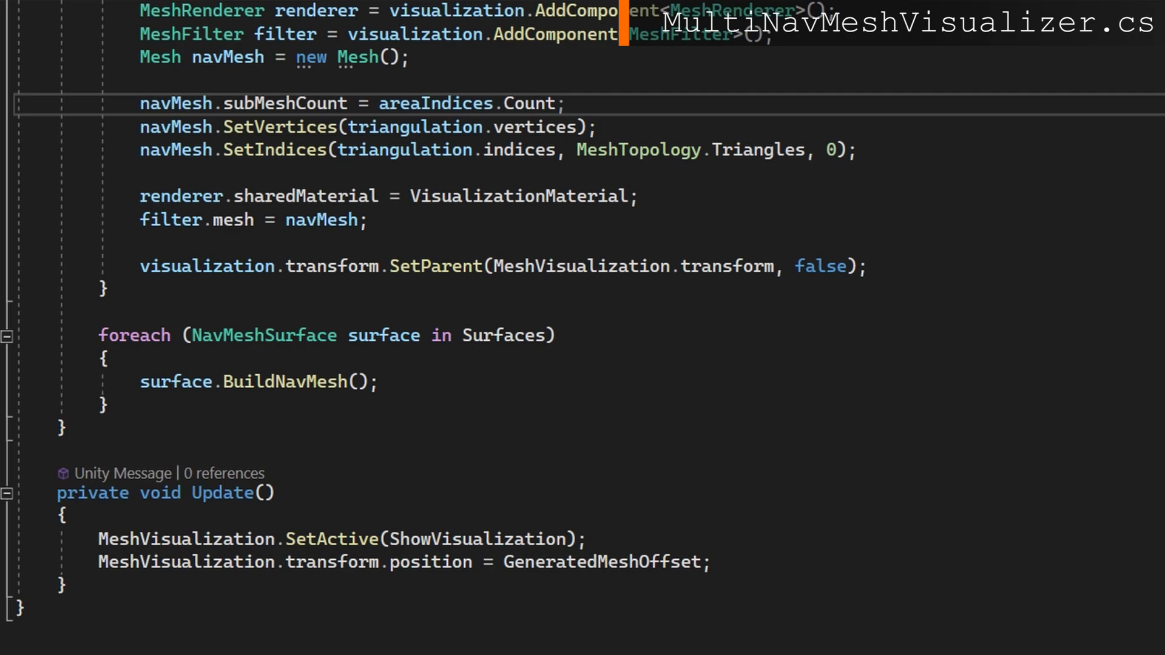
double_click(532, 126)
text(int index = 0;)
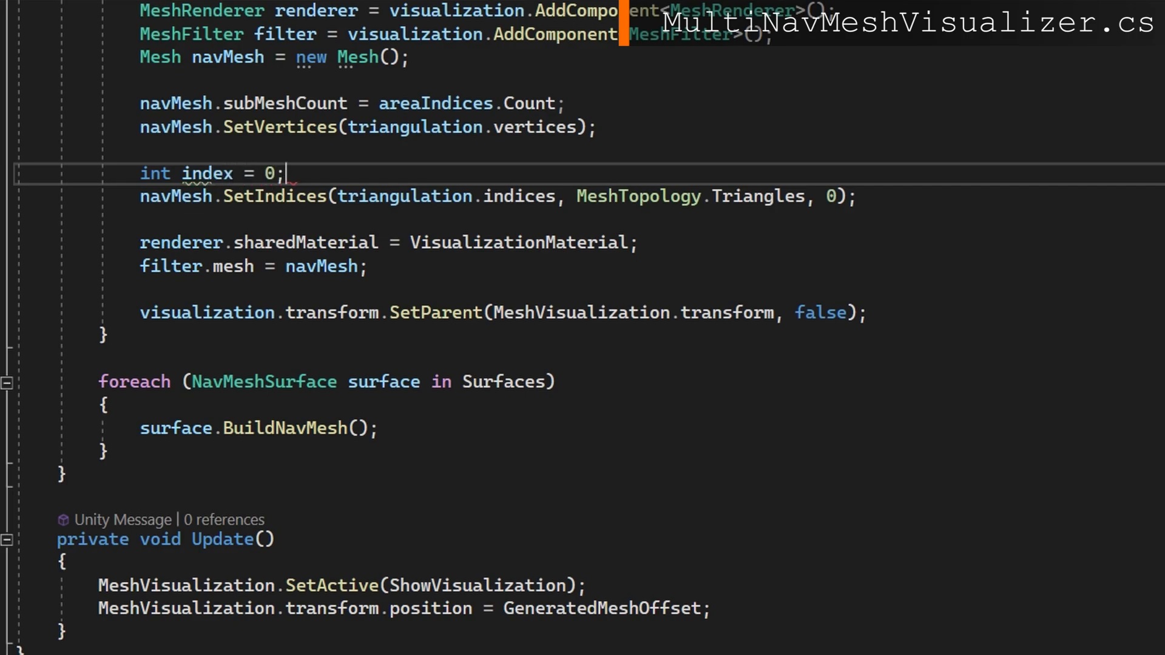
Step: Loop over each KeyValuePair in areaIndices, calling SetTriangles with its index
text(foreach(KeyValuePair)
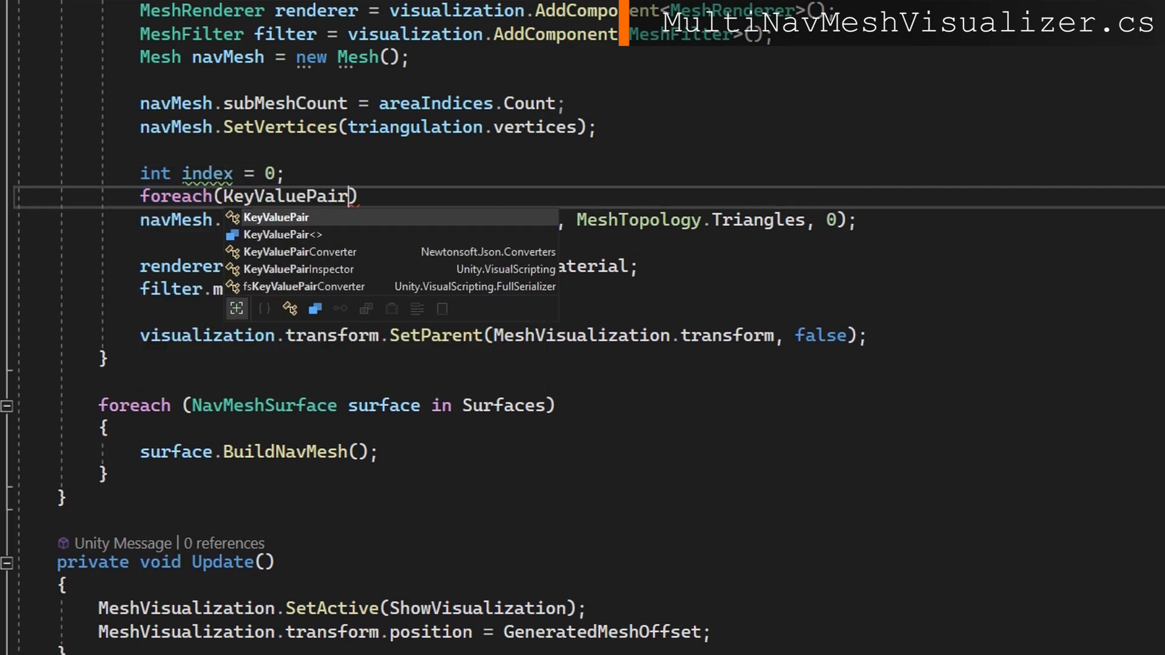
text(<int, List<int>)
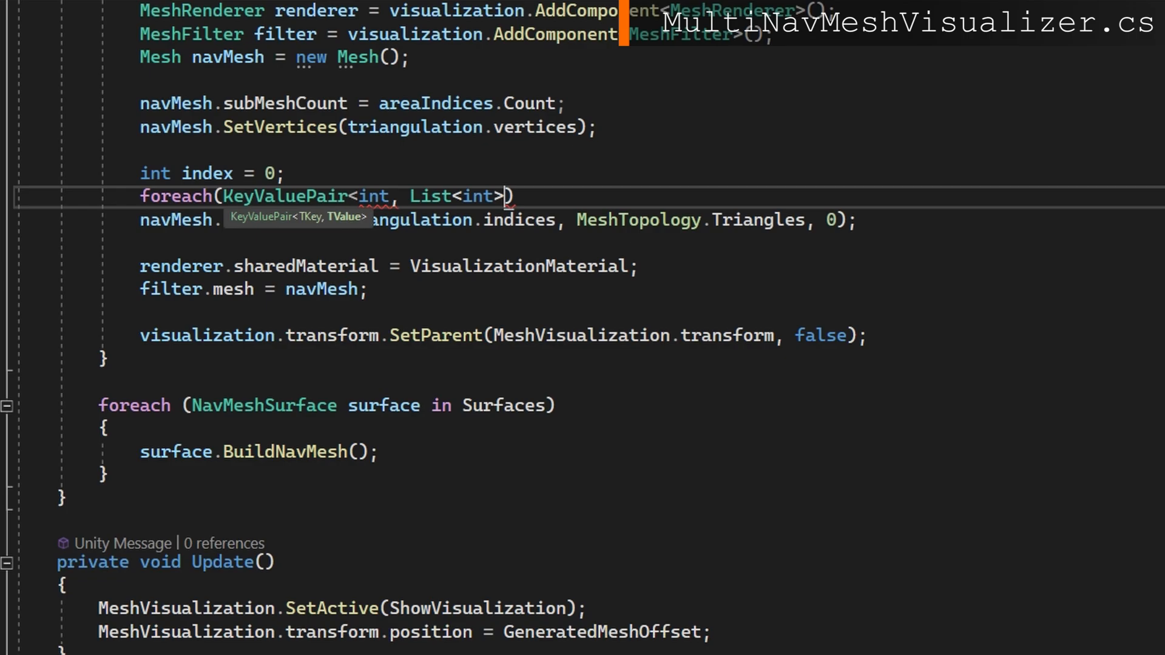
text(> keyValuePair in areain)
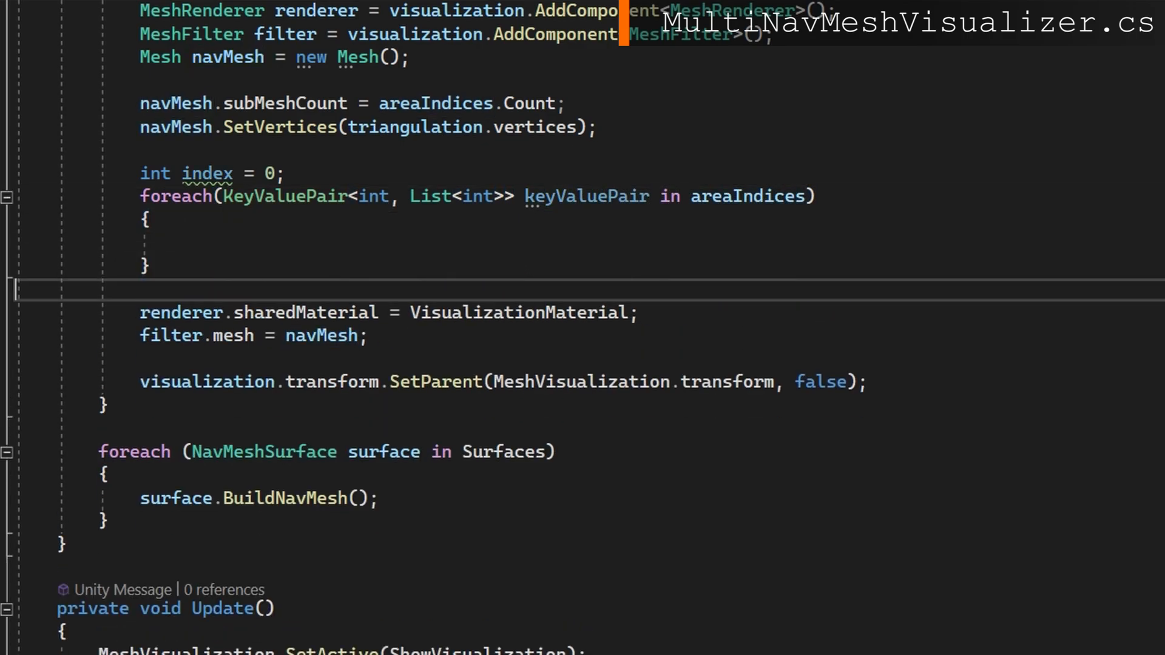
text(navMesh.setTriangles(keyValuePair.Value, index);)
text(index++;)
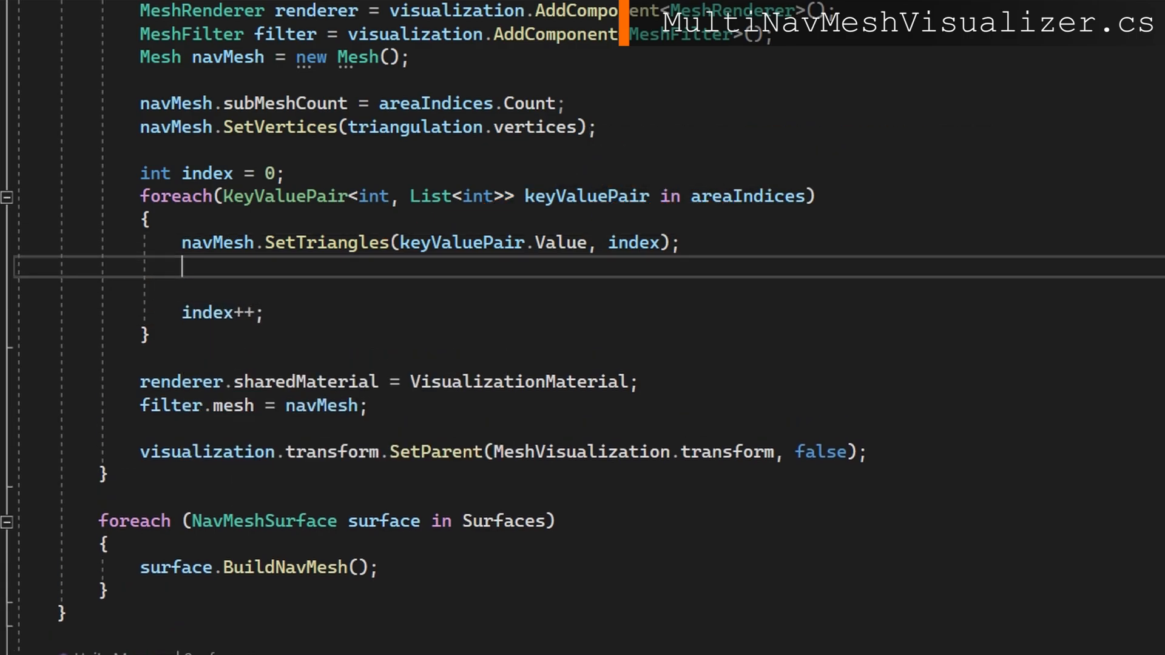
Step: Create a new material using the Universal Render Pipeline/Lit shader
text(Material)
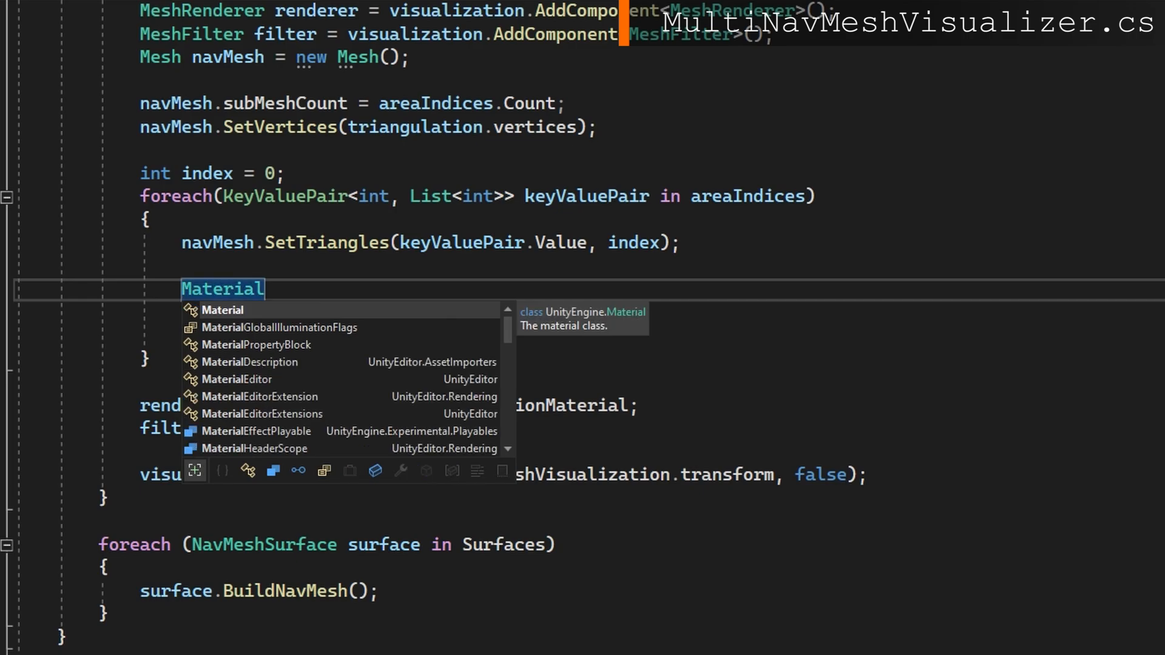
text(material = new())
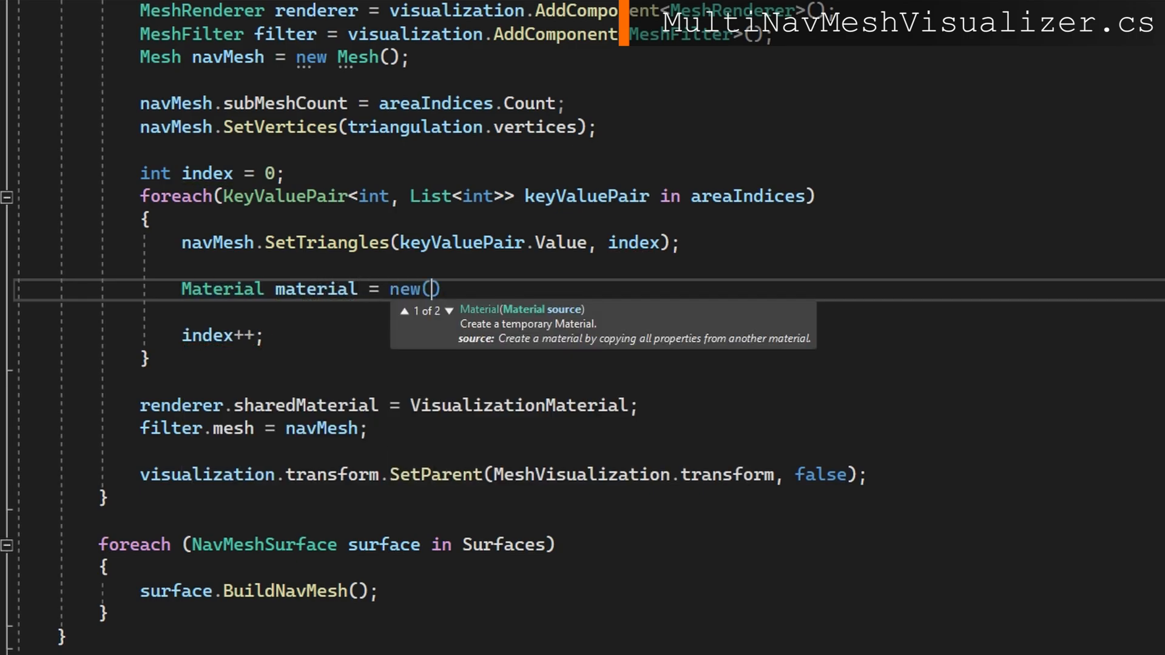
text(Shader.Find("Universal Render Pipeline)
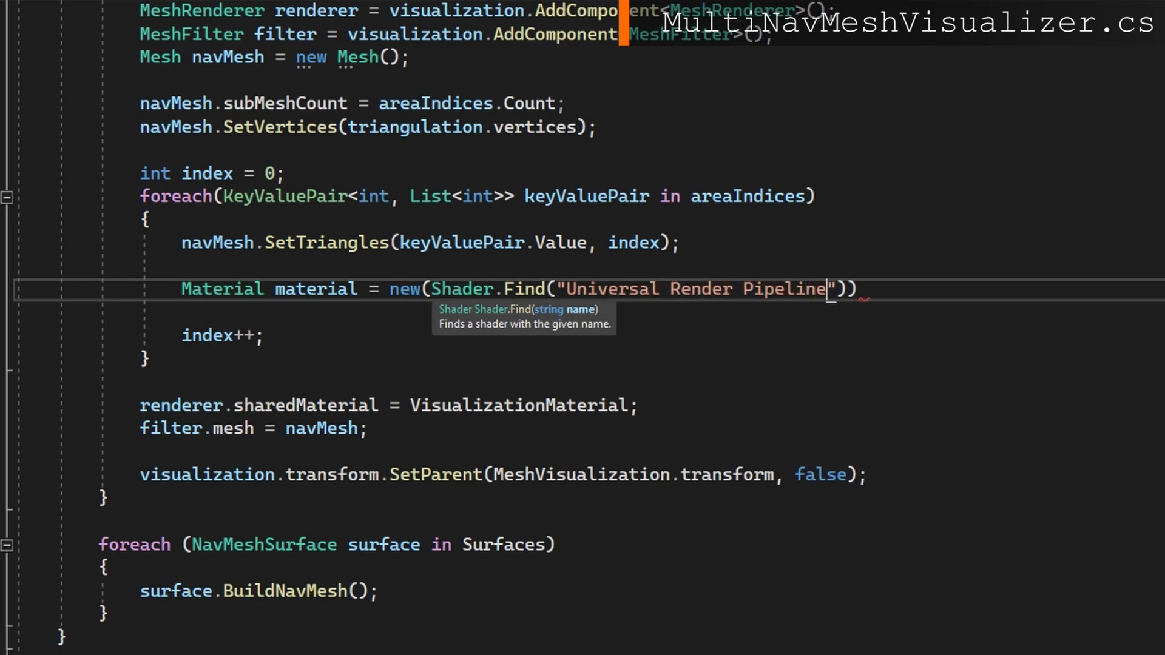
text(/Lit)
text(Color randomColor = new()
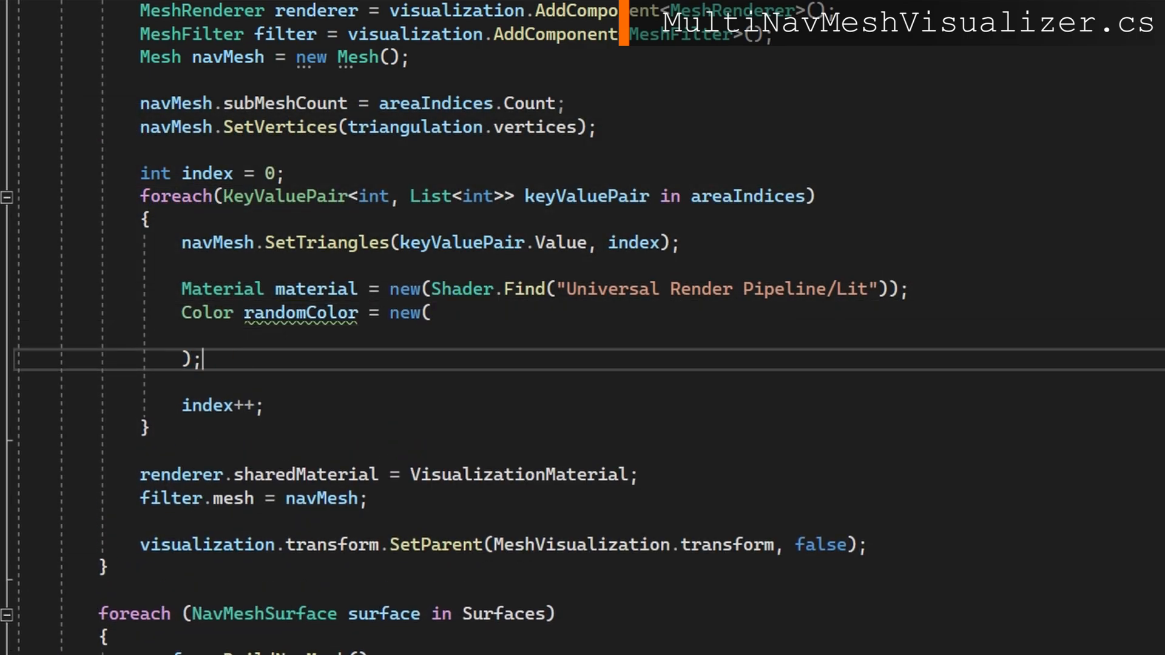
Step: Give the material a random colour with 0.4 alpha
text(Random.Range(0, 1),)
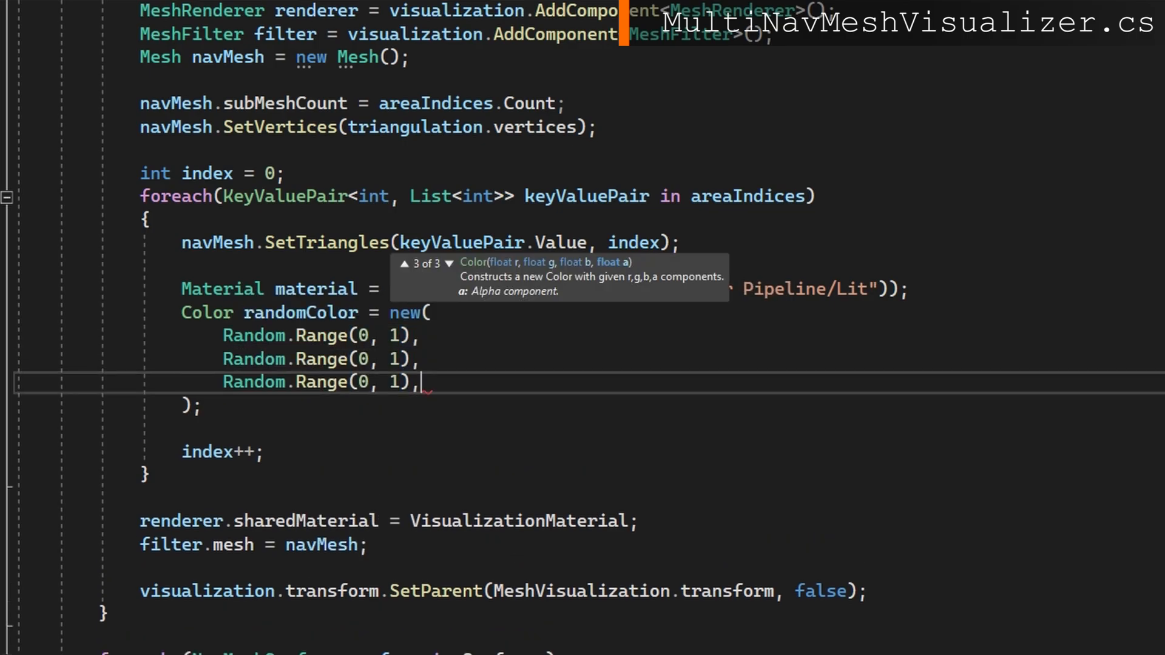
text(0.4f)
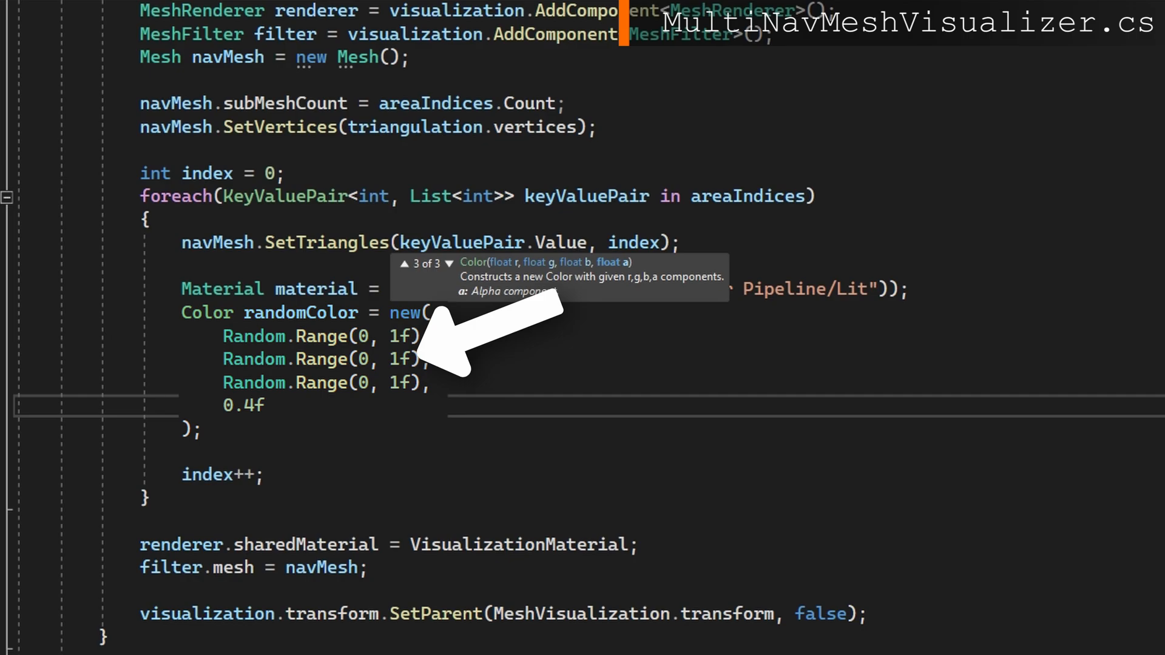
text(material.color = randomColor;)
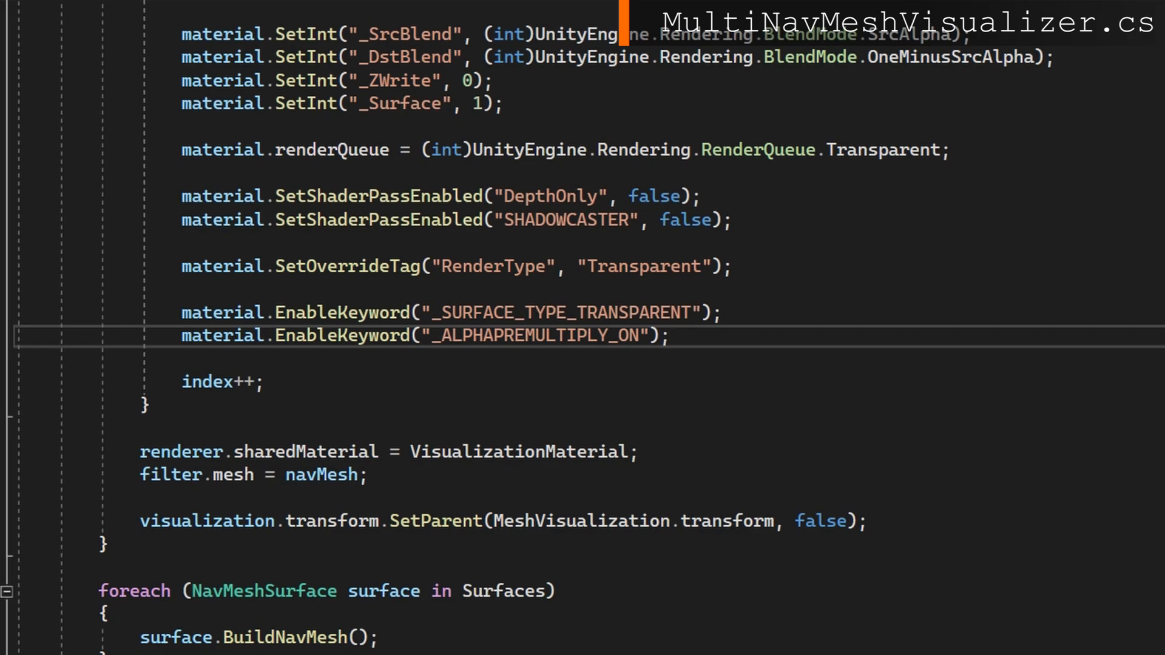
scroll(down, 3)
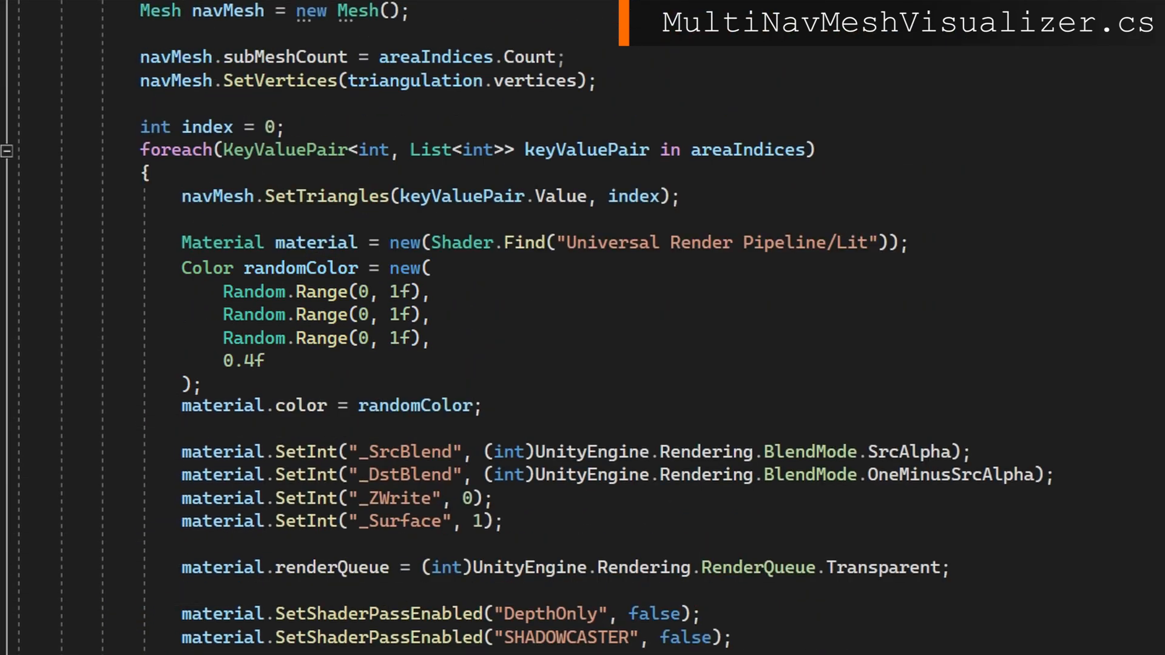
Step: Declare Material[] materials sized to areaIndices.Count and store each material at materials[index]
double_click(315, 242)
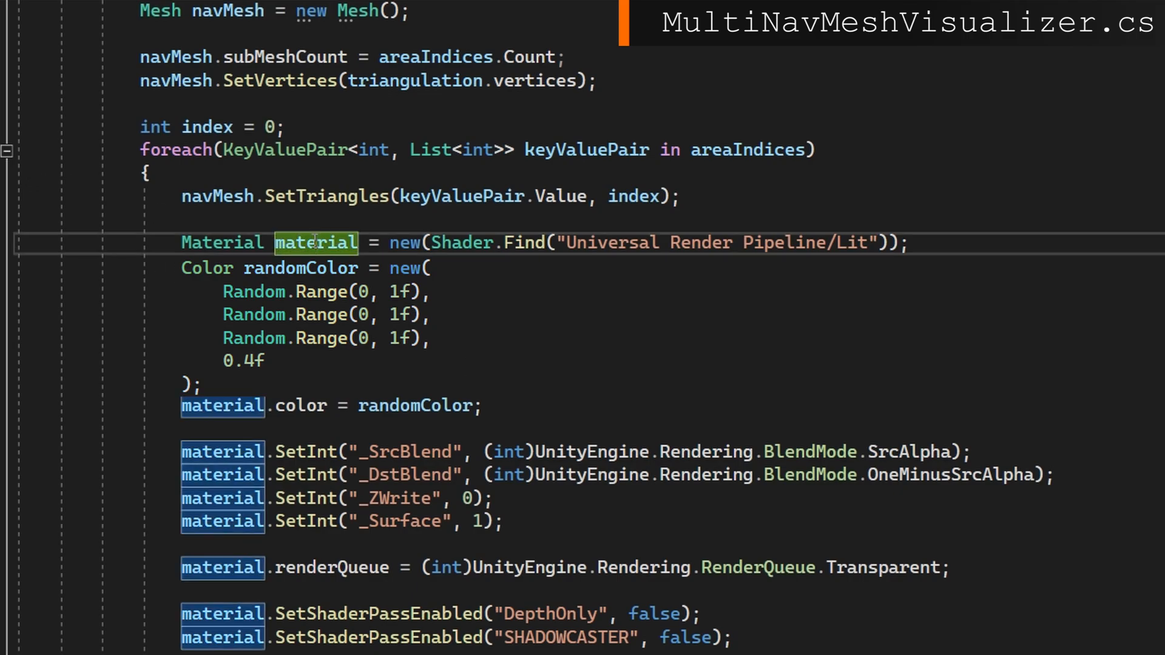
text(Mater)
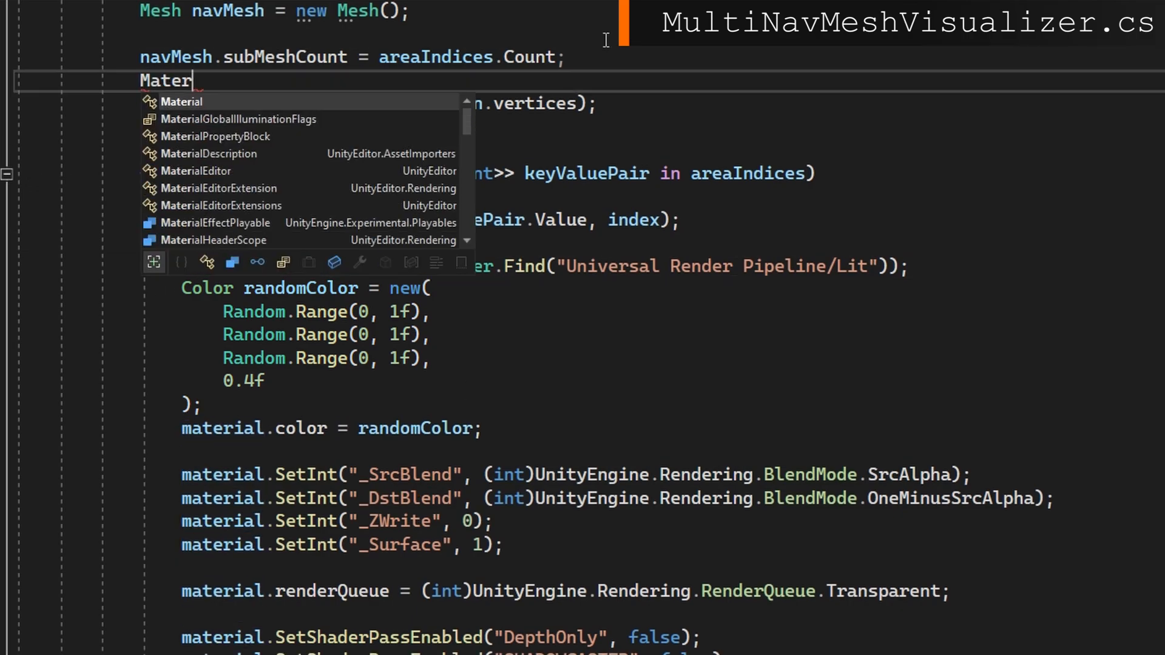
text([] materials = new)
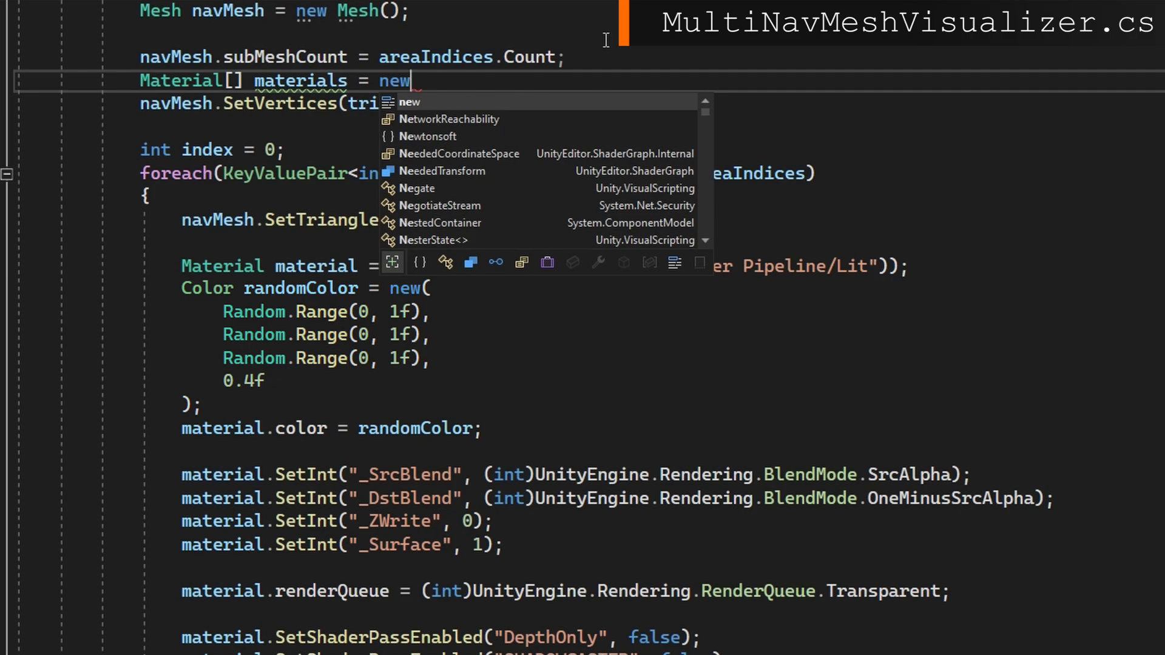
text(Material[areaIndices.Count];)
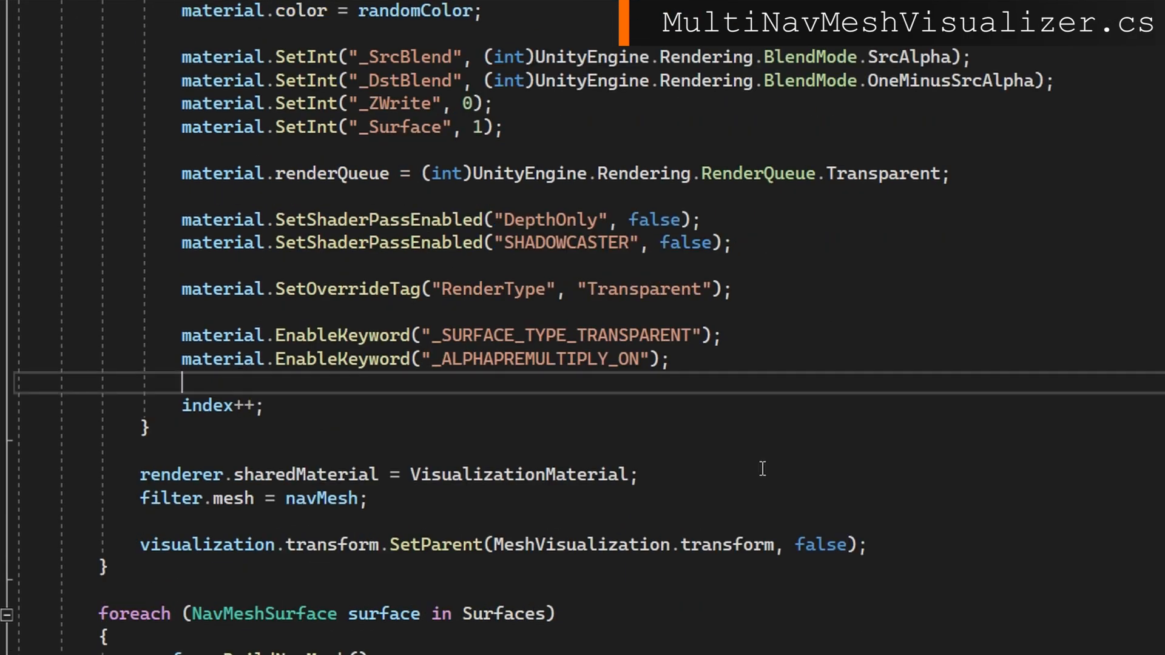
text(materials)
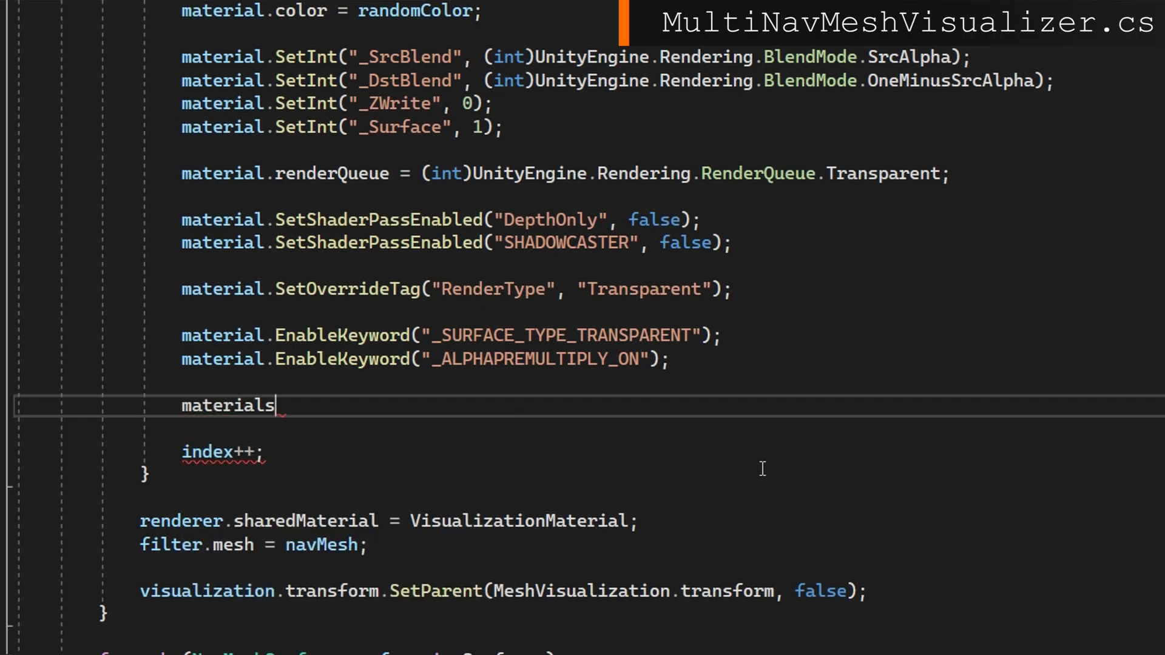
text([index] = material;)
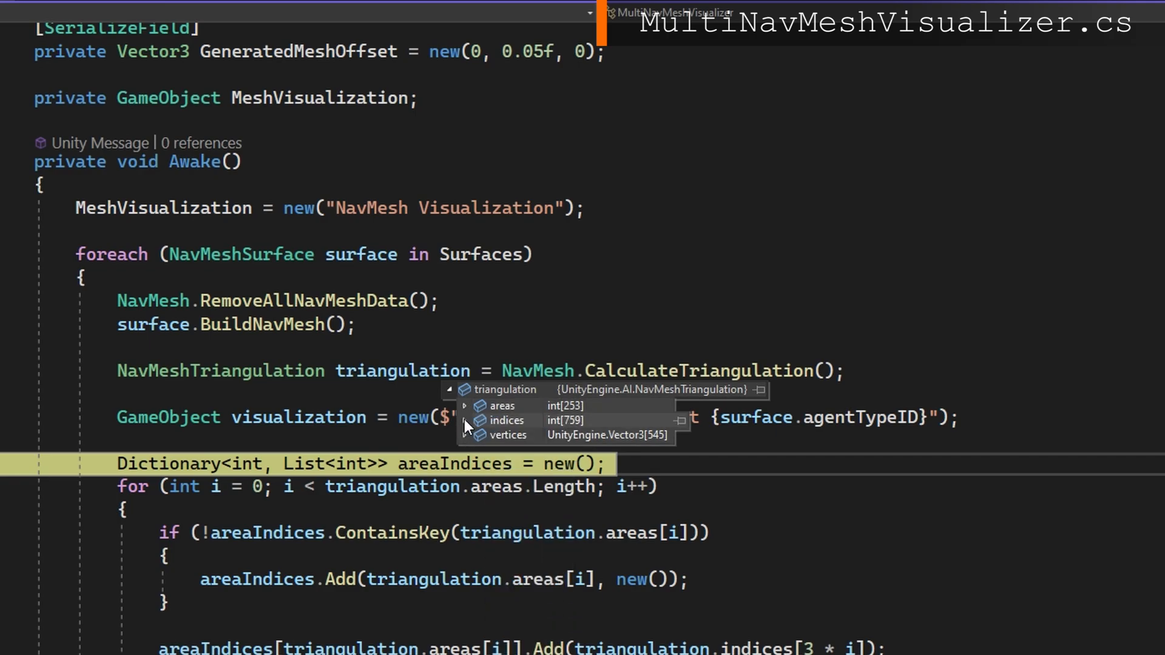
click(464, 406)
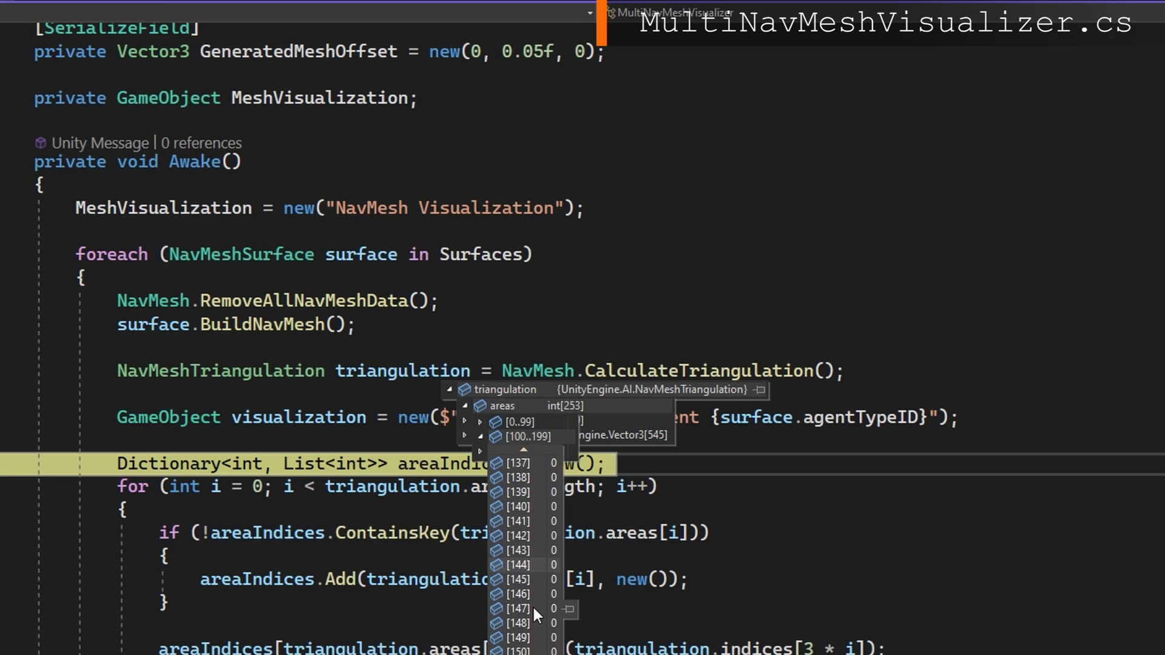
click(481, 451)
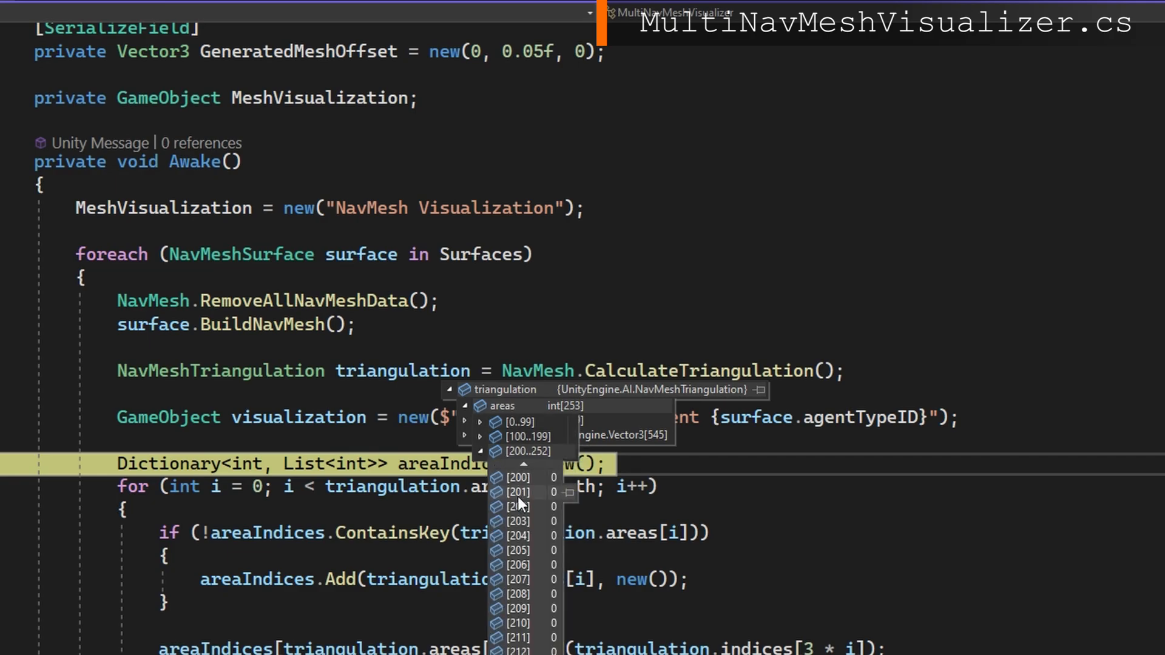
scroll(down, 3)
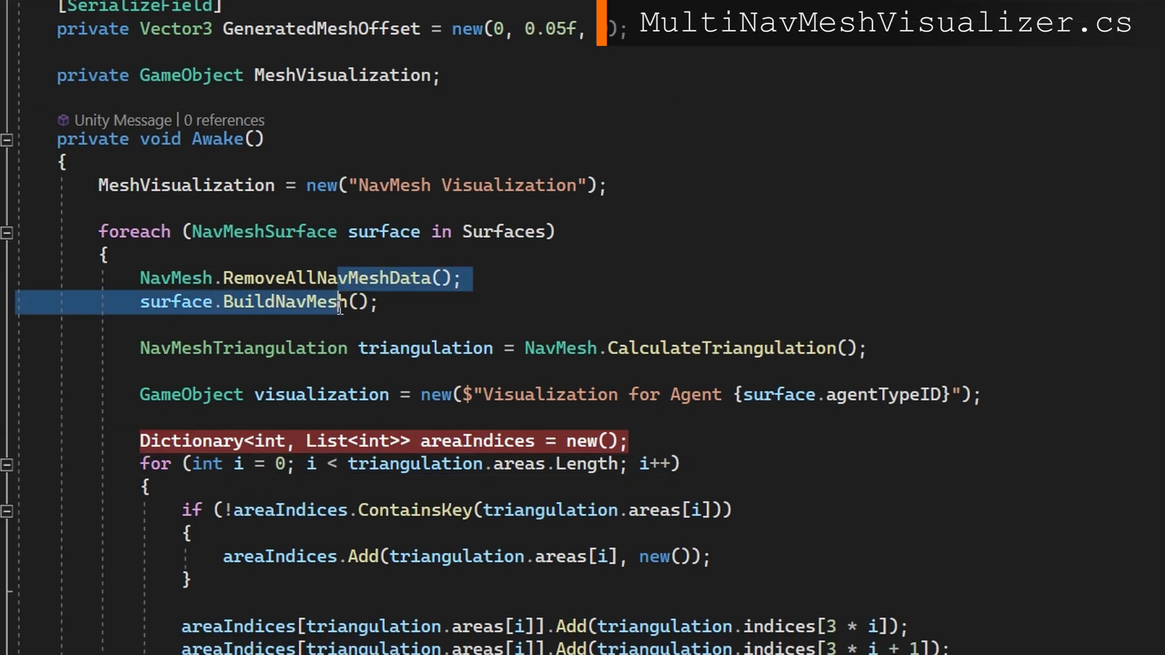
scroll(down, 3)
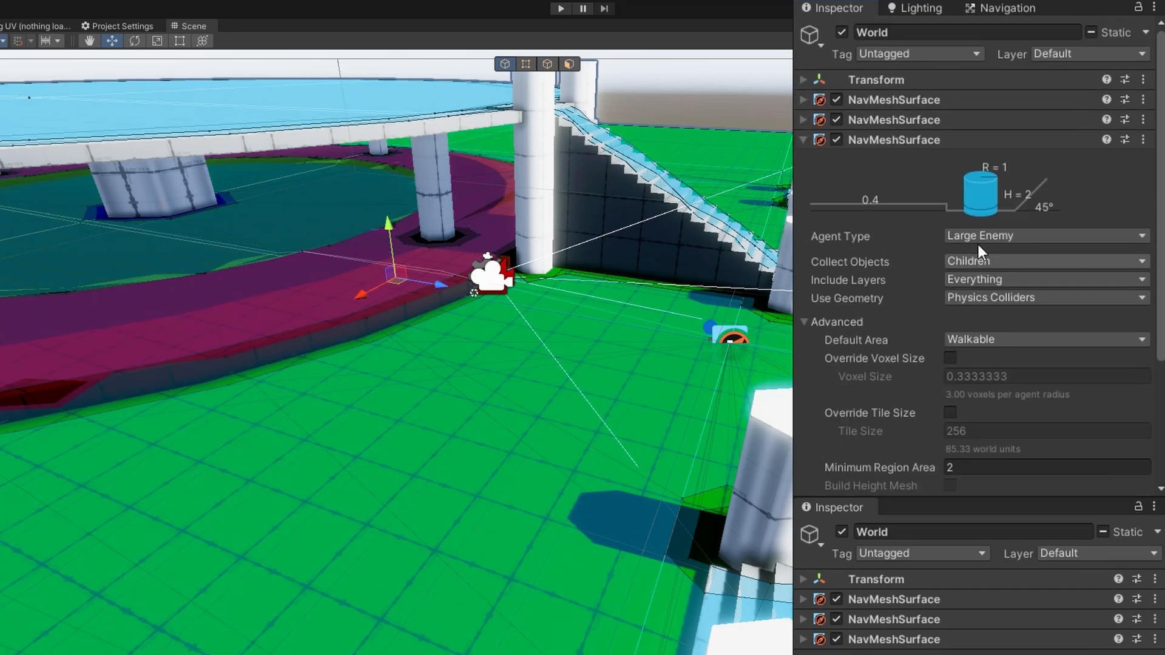
Step: Collapse the Large Enemy surface, then review Navigation Agents and Bake settings (radius 0.5, height 2, slope 45)
click(1043, 236)
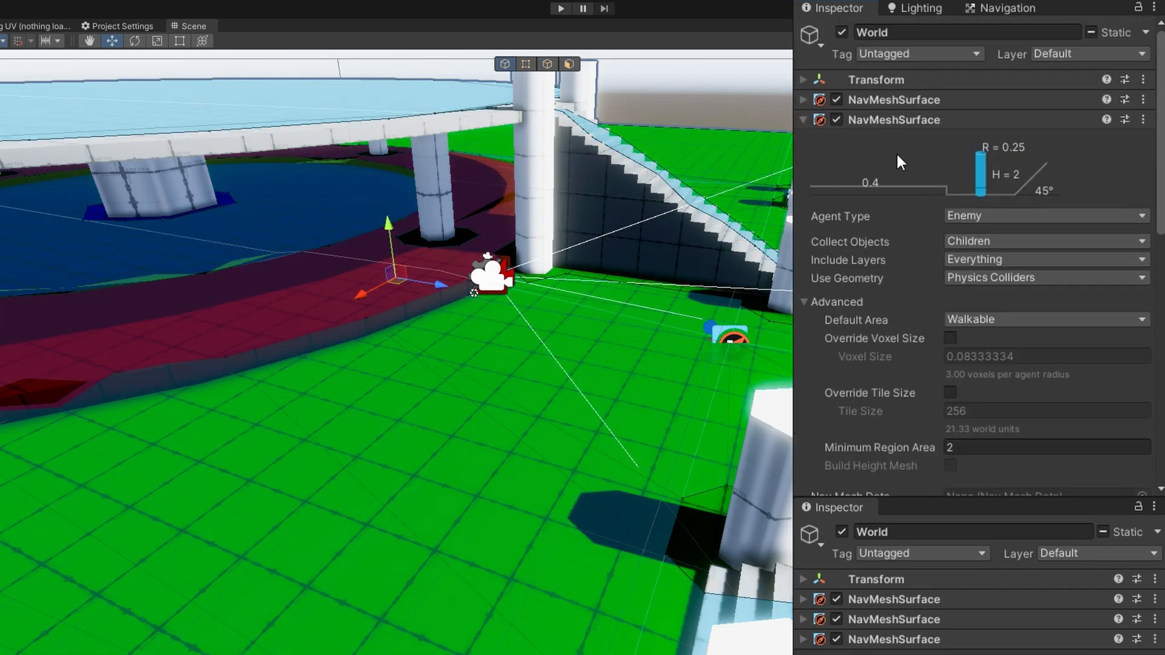
scroll(down, 3)
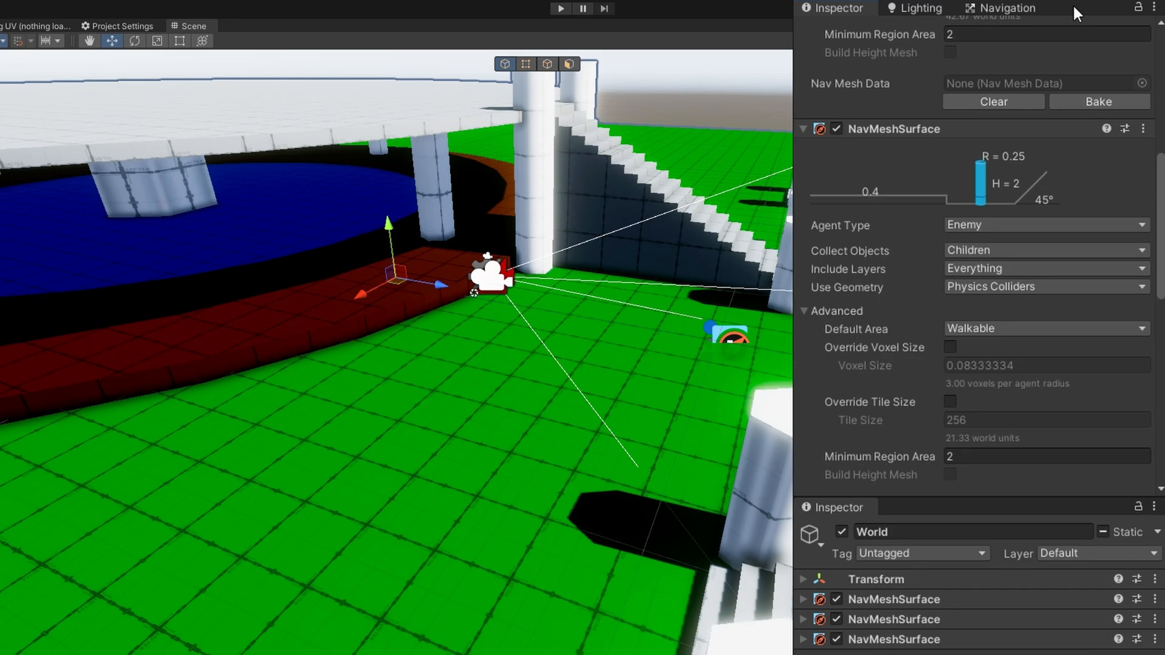
click(916, 34)
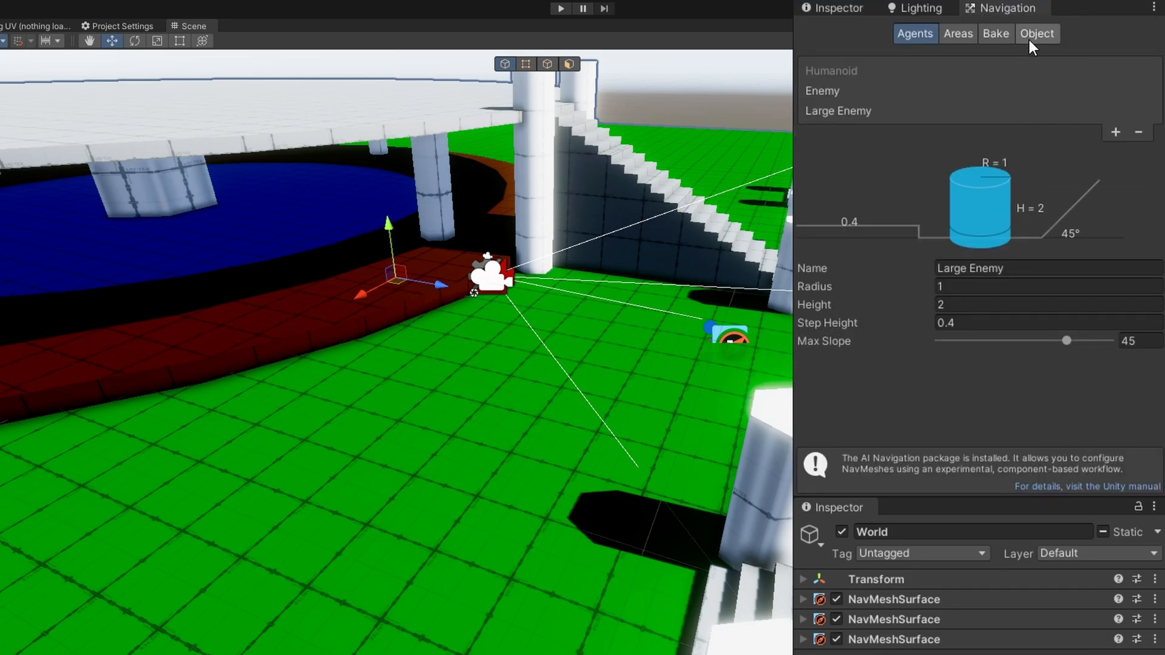
click(995, 33)
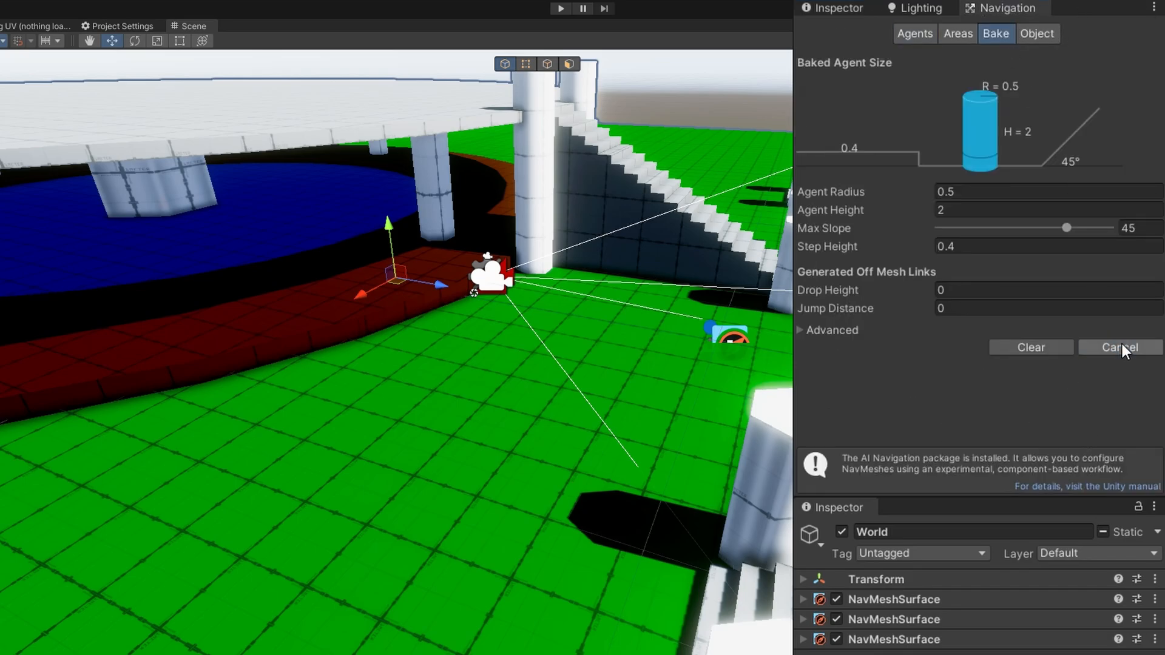
click(1120, 347)
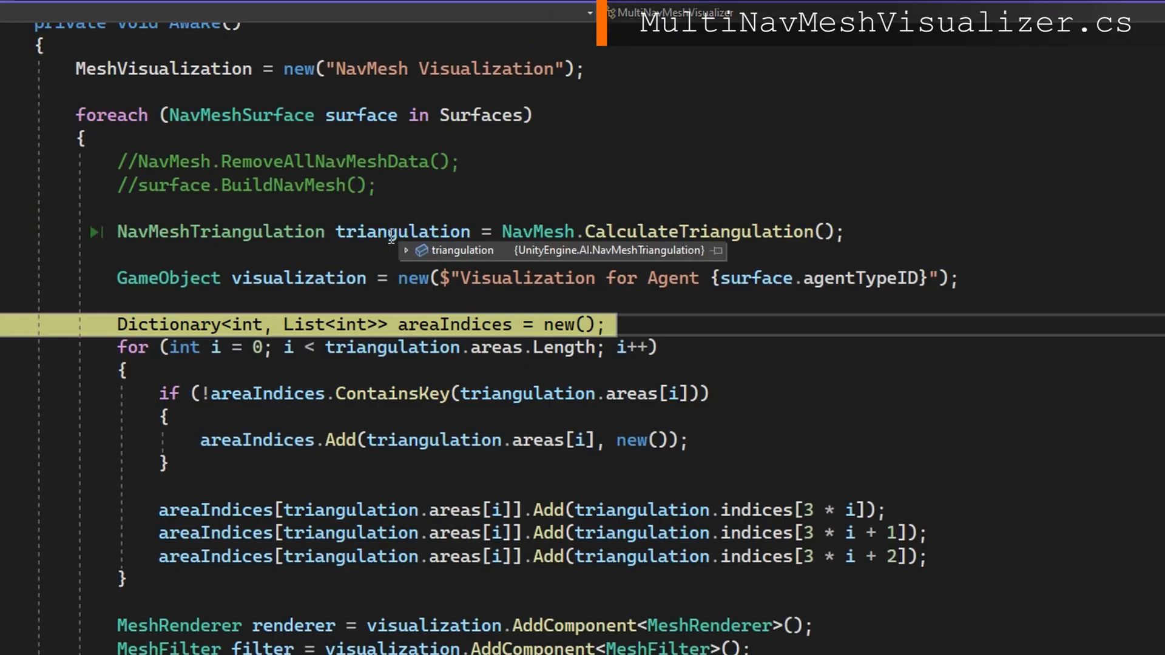
Step: Inspect triangulation.areas values in the DataTip, then untick the Visualization for Agent 0 object
click(421, 267)
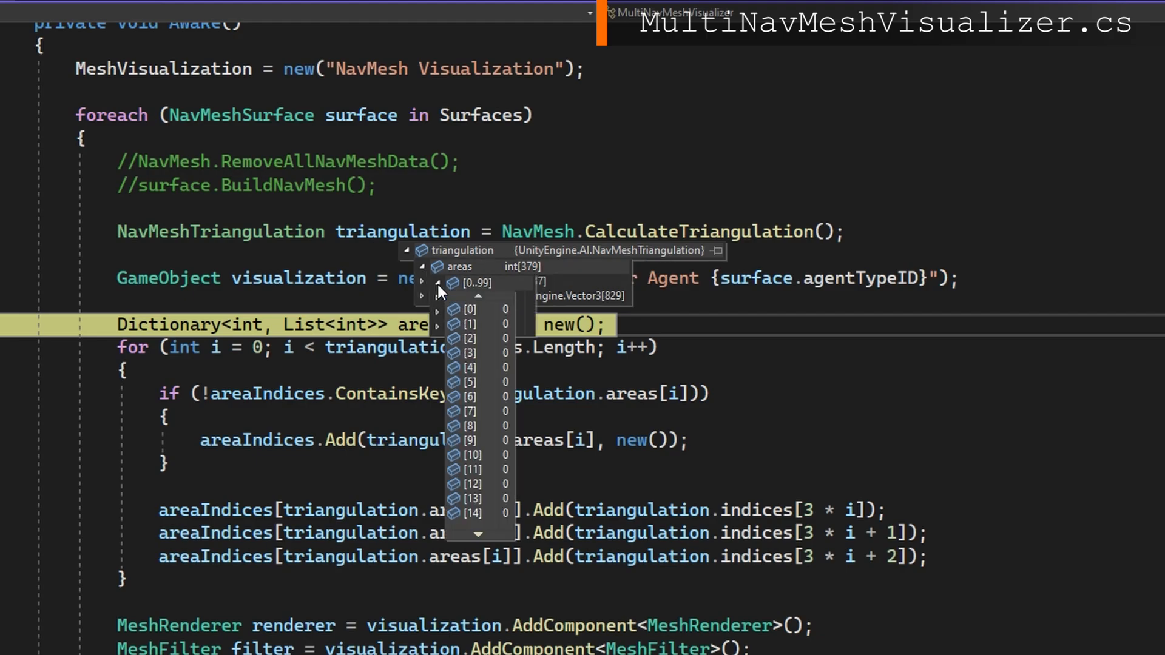
scroll(down, 3)
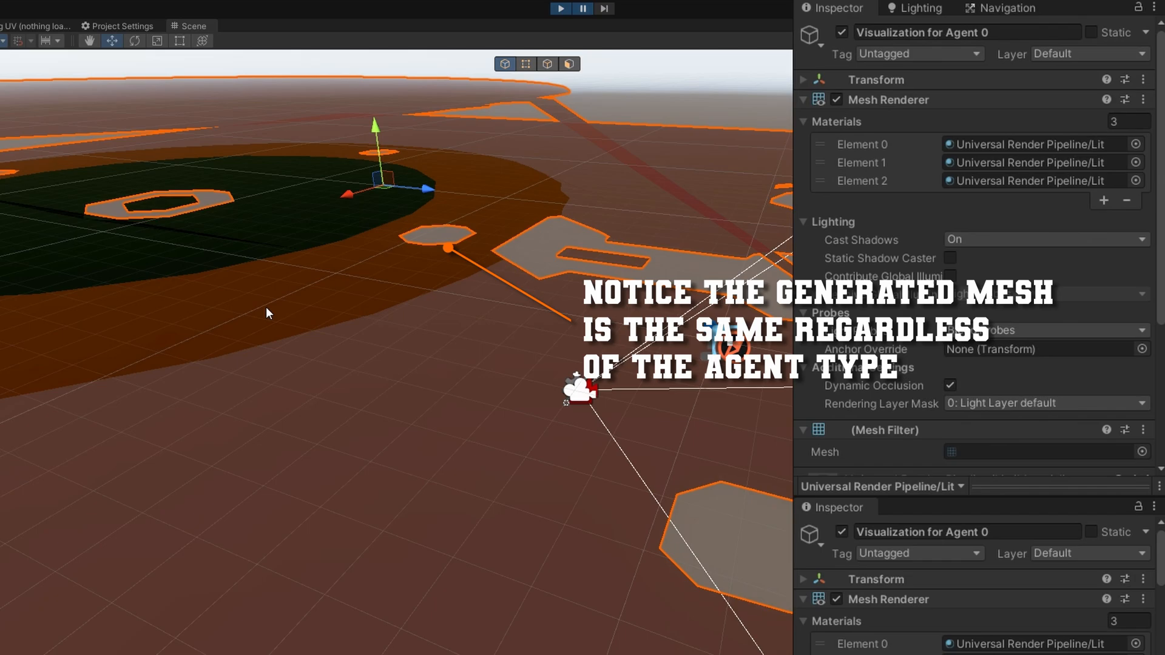
click(841, 32)
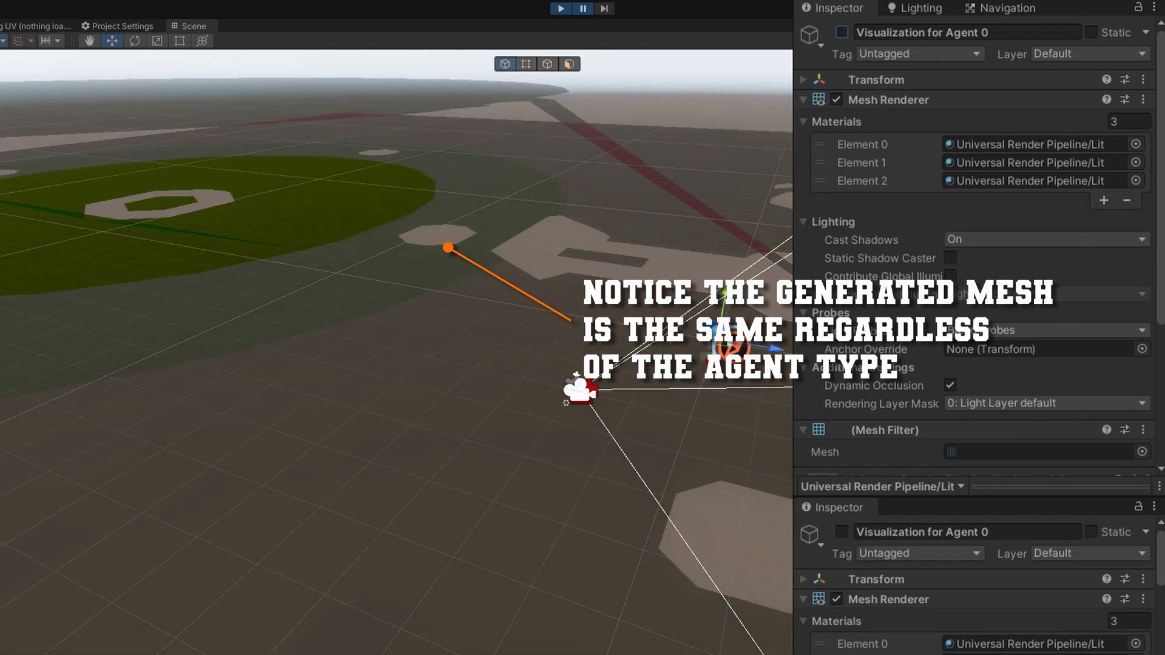